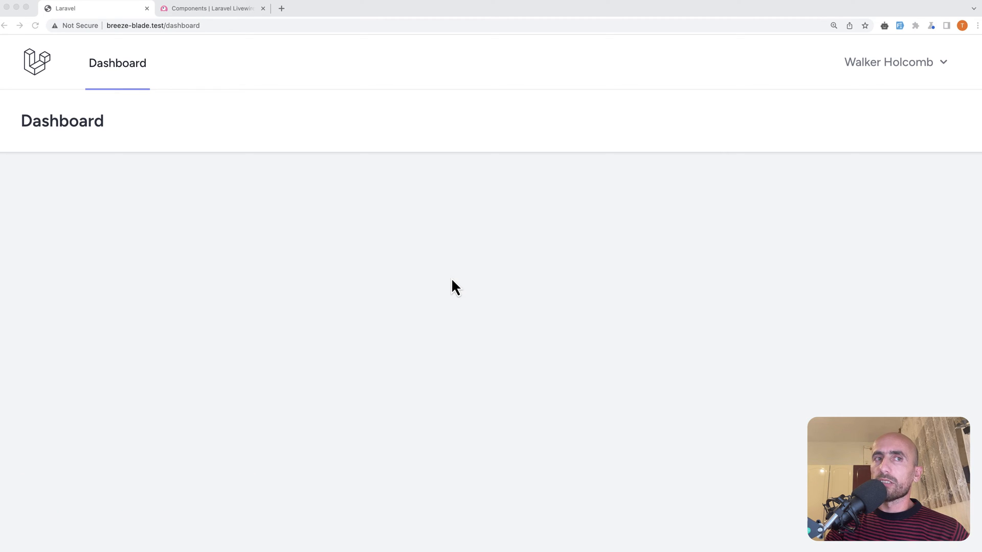
pyautogui.moveTo(458, 278)
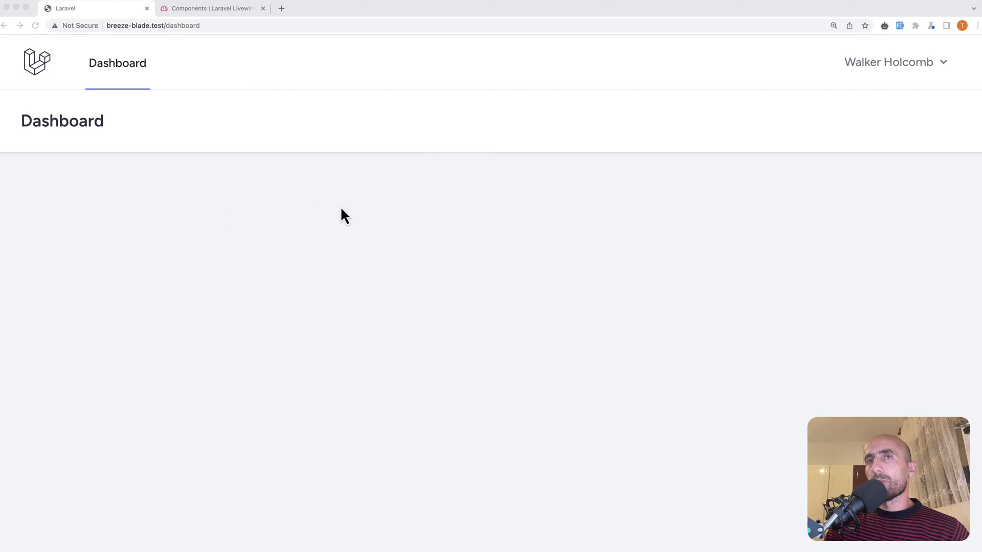
pyautogui.moveTo(267, 204)
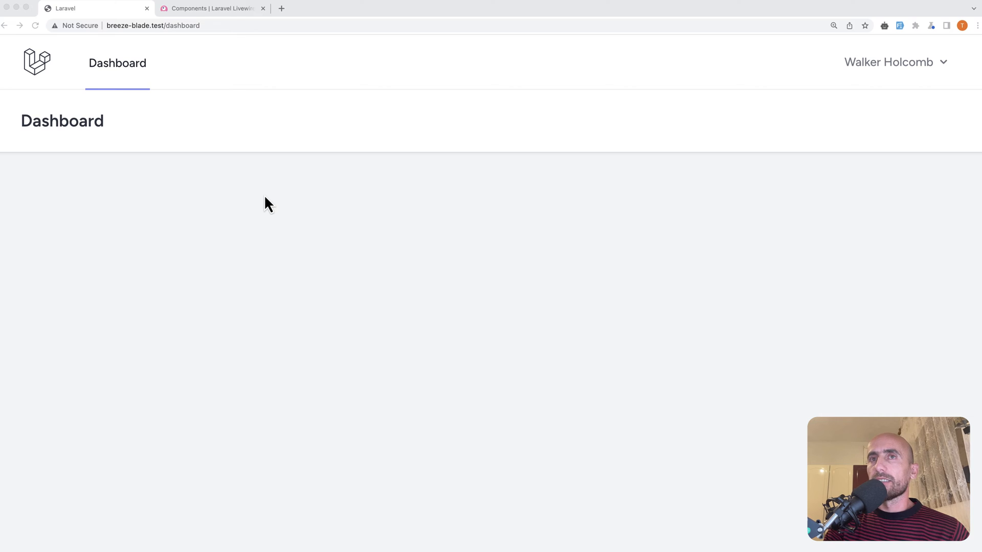
pyautogui.moveTo(301, 208)
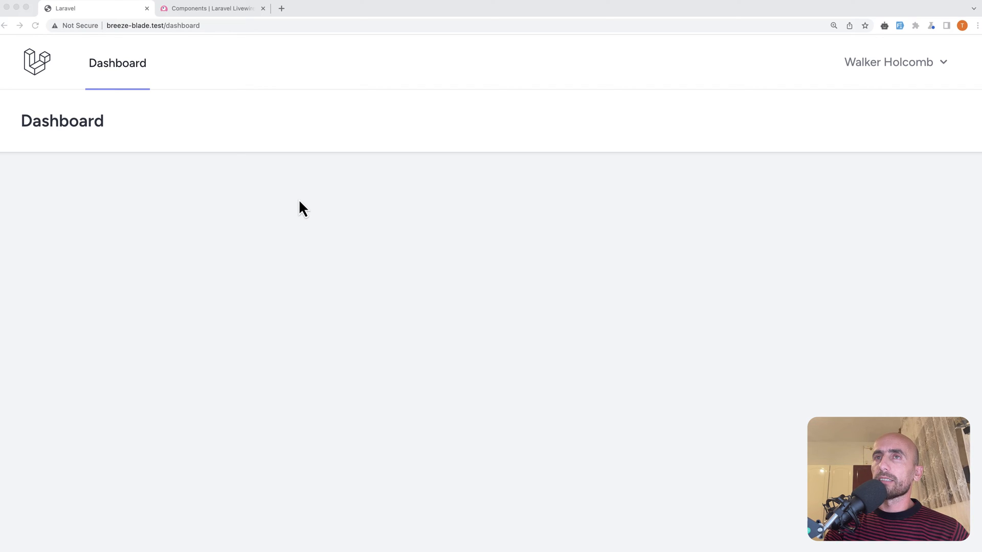
# Navigate the browser to breeze-blade.test/tasks, which returns a 404 Not Found page
pyautogui.click(182, 25)
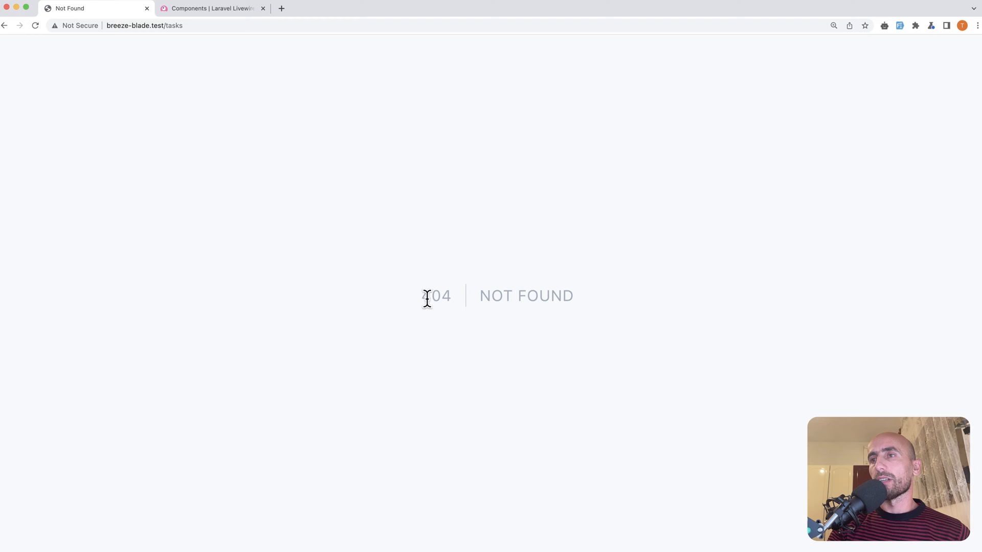
pyautogui.moveTo(426, 296); pyautogui.dragTo(573, 296)
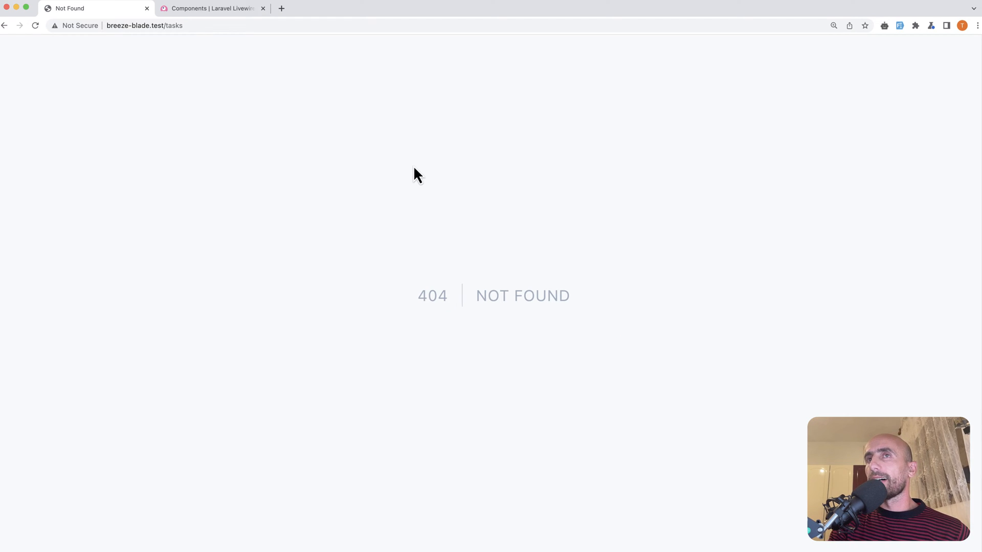
pyautogui.moveTo(514, 232)
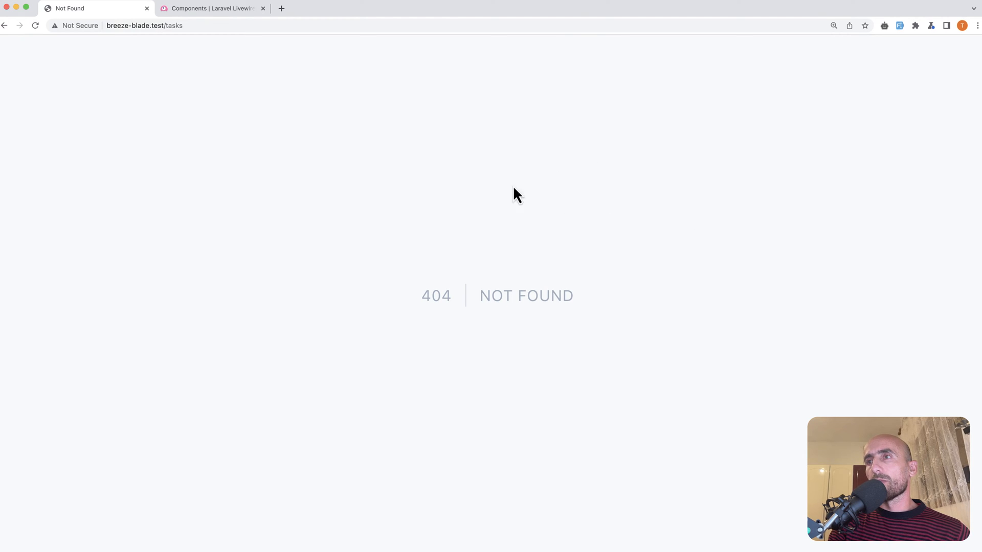
pyautogui.moveTo(454, 207)
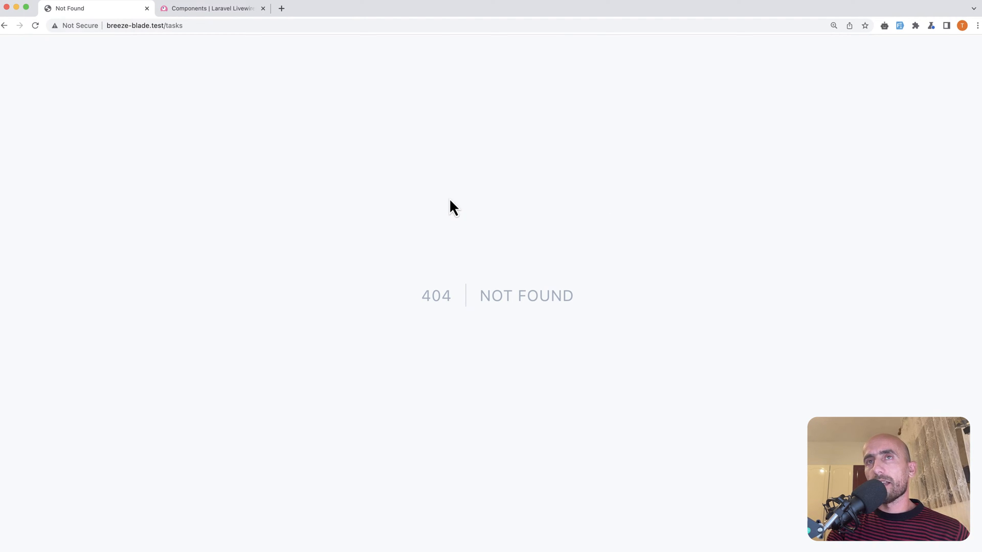
pyautogui.moveTo(394, 170)
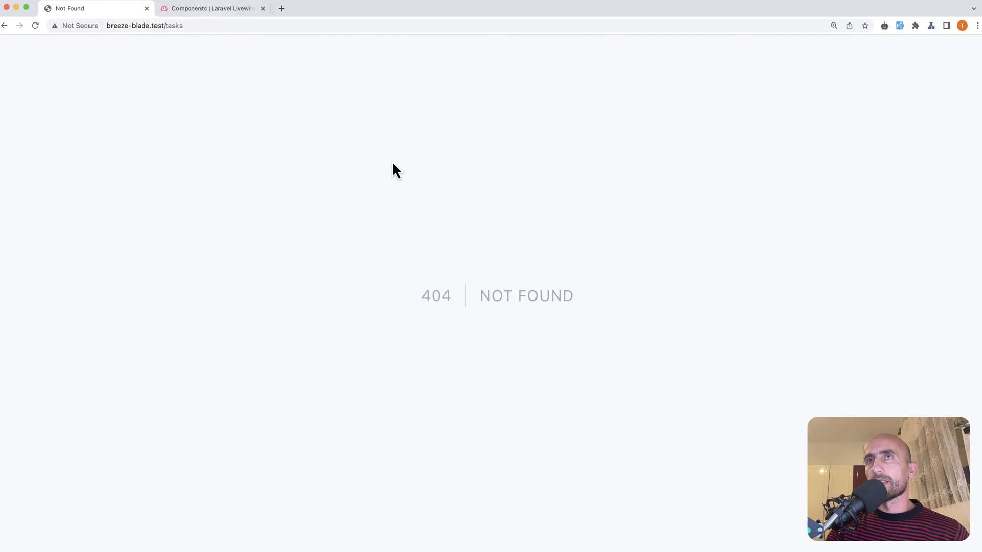
pyautogui.doubleClick(174, 26)
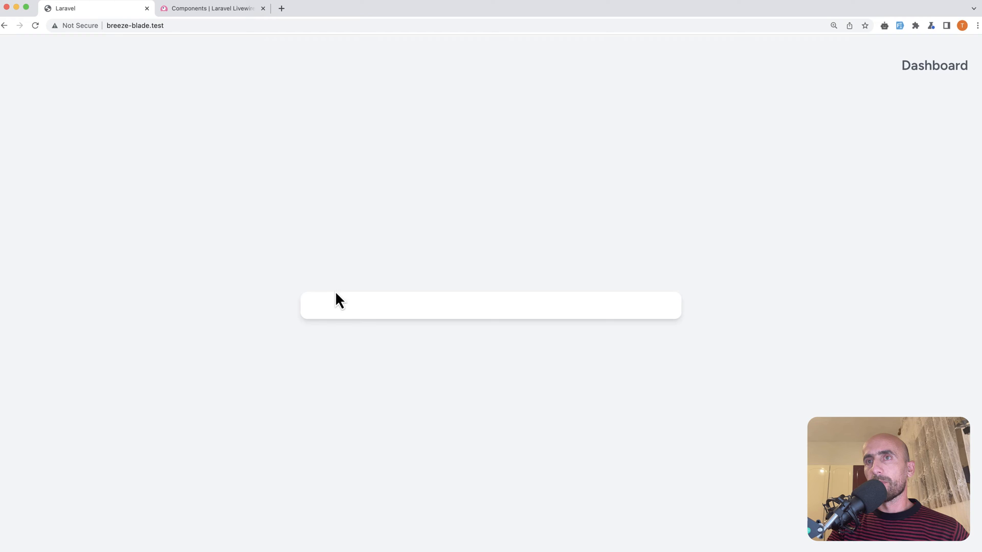
pyautogui.moveTo(268, 182)
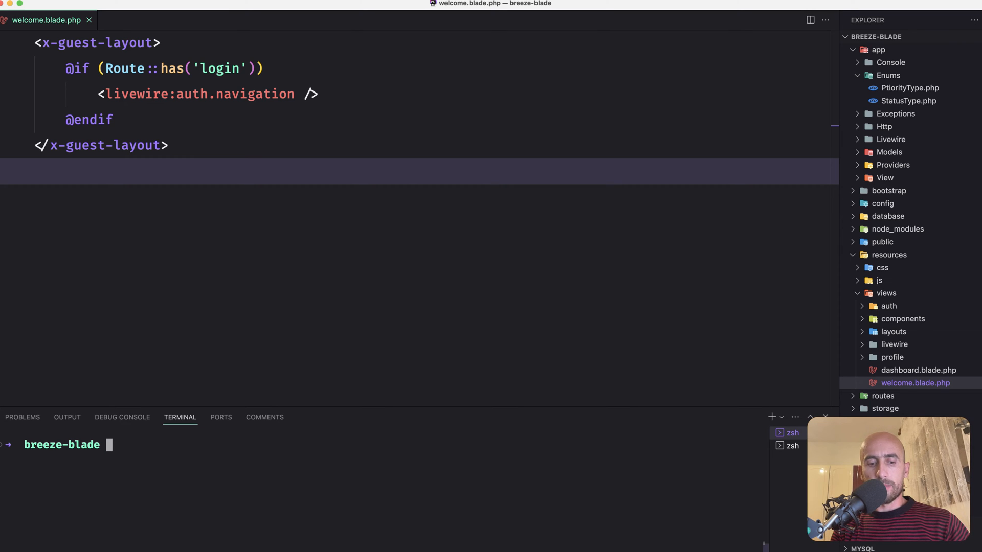
# Enter php artisan make:livewire tasks.tasks-index in the integrated terminal
pyautogui.write('php arti')
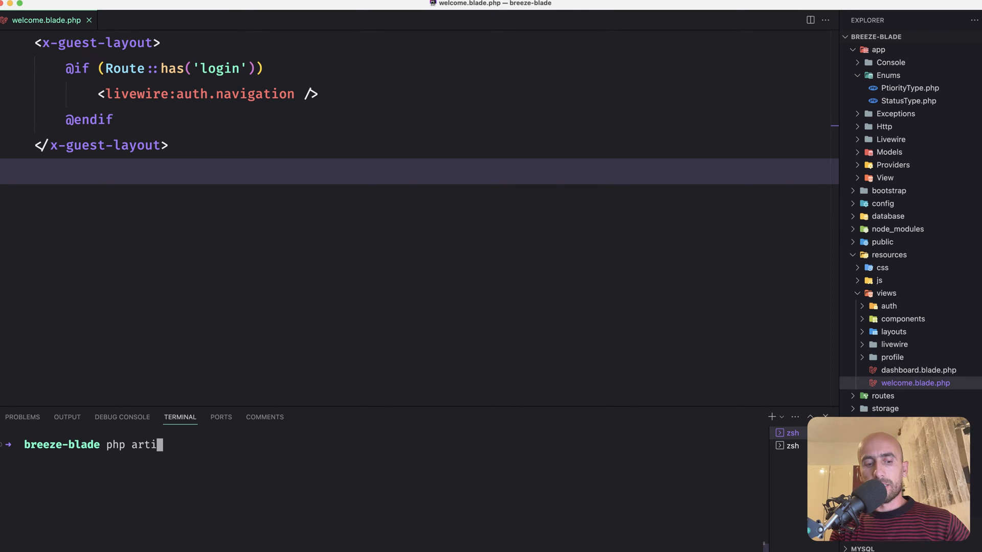
pyautogui.write('san make')
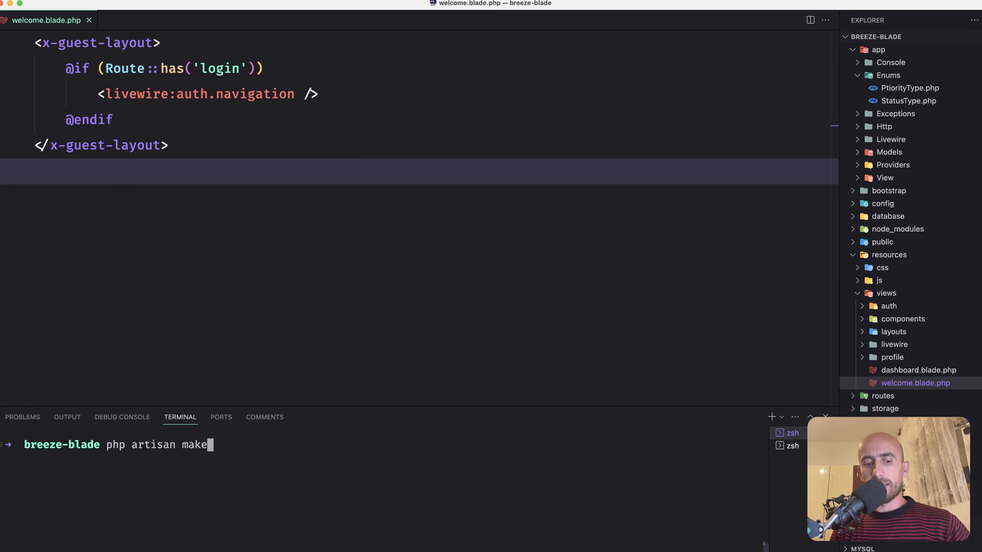
pyautogui.write(':livewire')
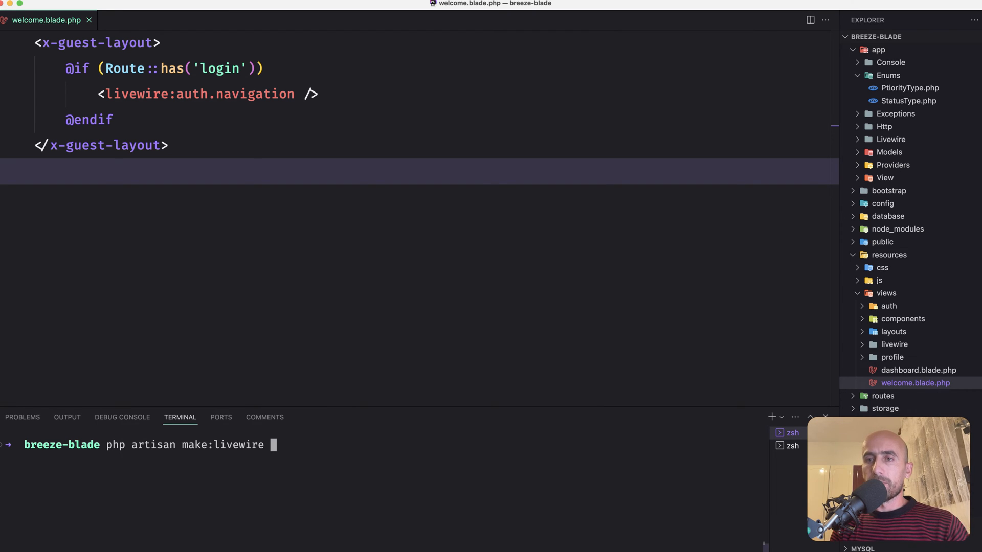
pyautogui.write('tas')
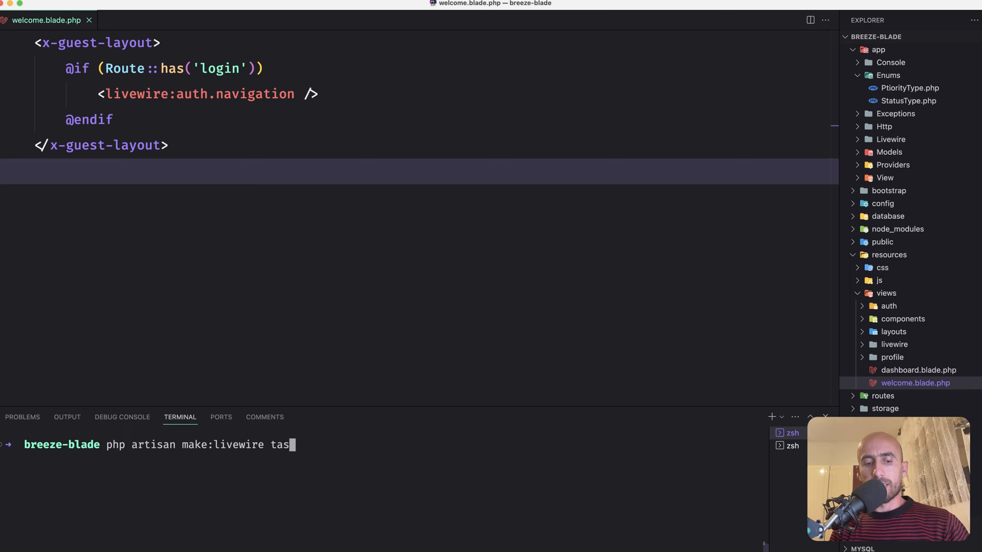
pyautogui.write('ks.')
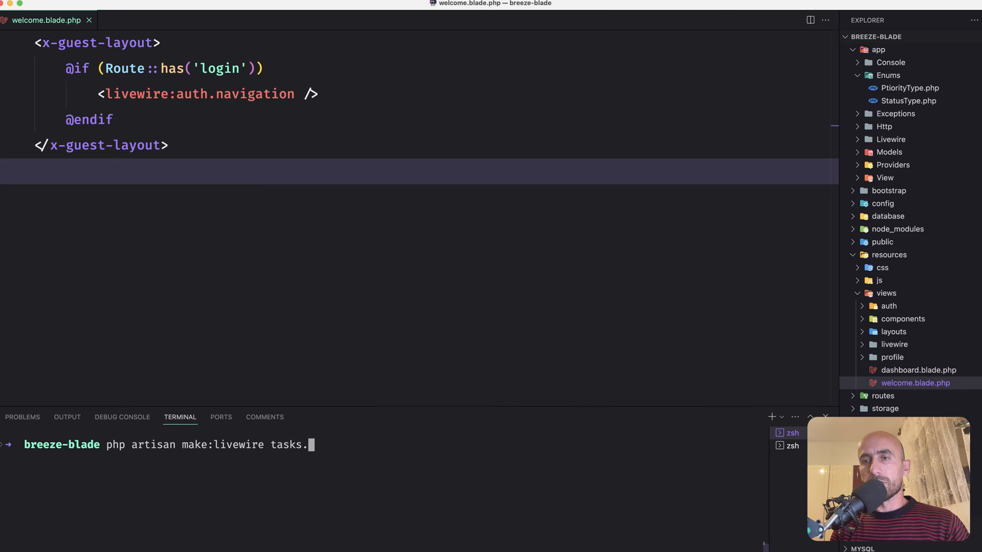
pyautogui.write('tasks-')
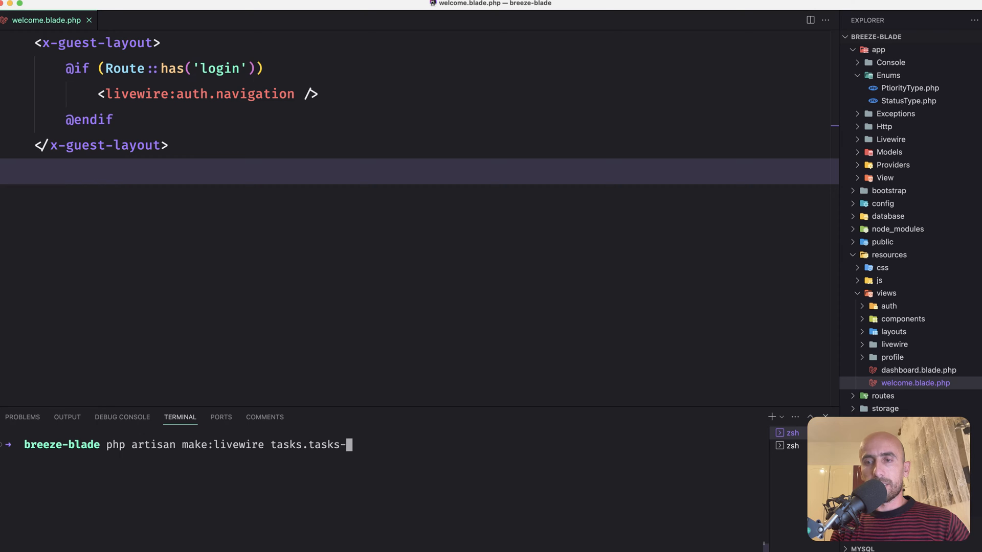
pyautogui.write('index')
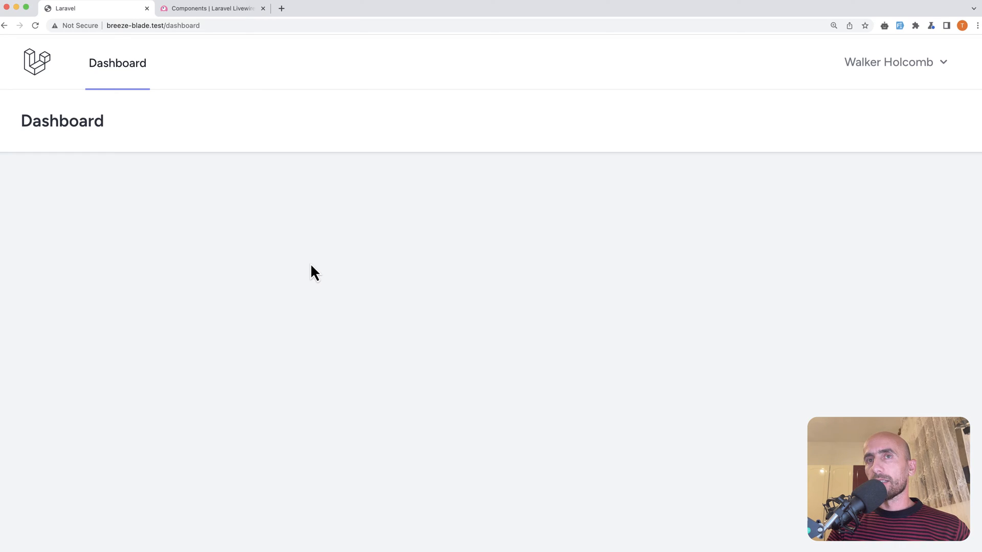
pyautogui.moveTo(251, 204)
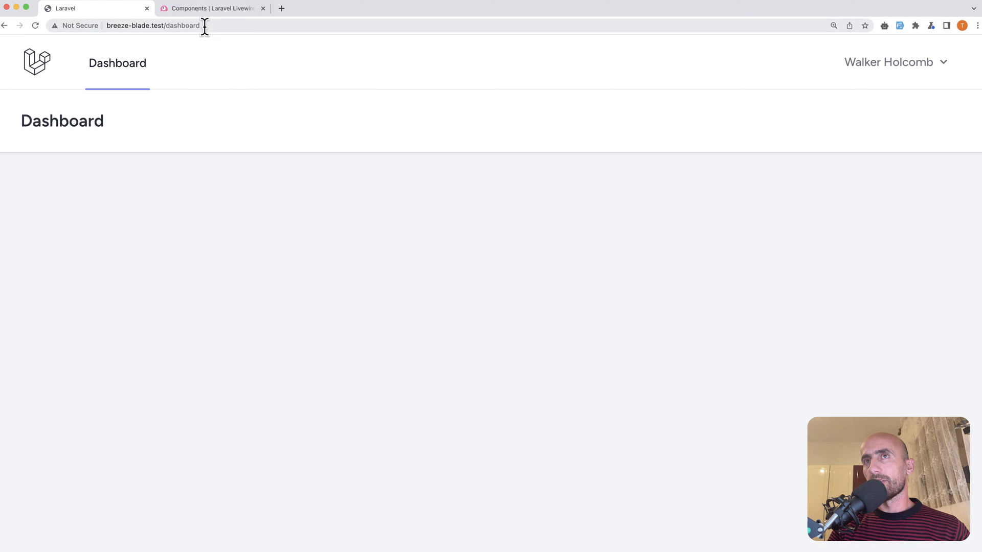
# Switch to the Chrome tab showing breeze-blade.test/dashboard and select its address bar
pyautogui.click(212, 8)
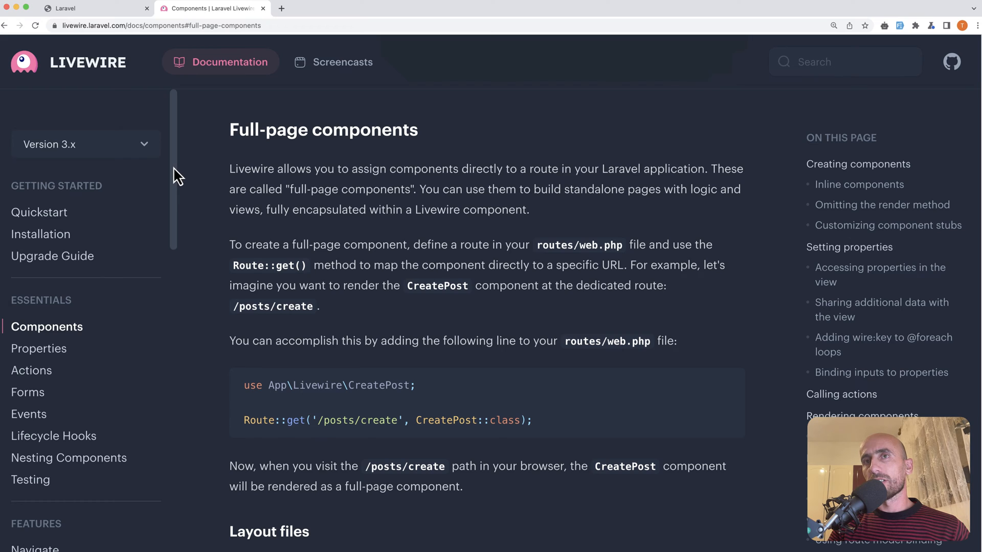
# Read the Livewire full-page components docs, highlighting routes/web.php and the route example's component
pyautogui.scroll(-3)
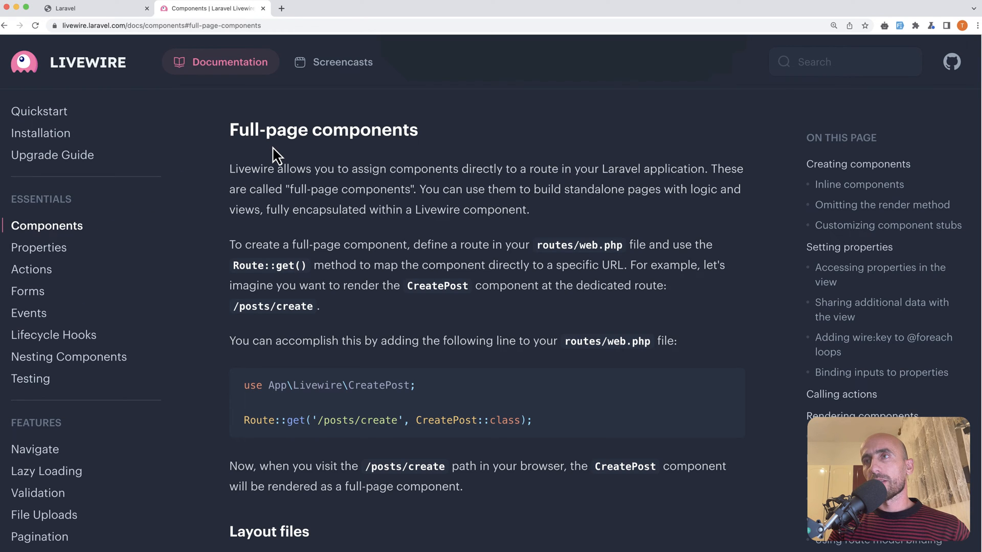
pyautogui.moveTo(415, 171)
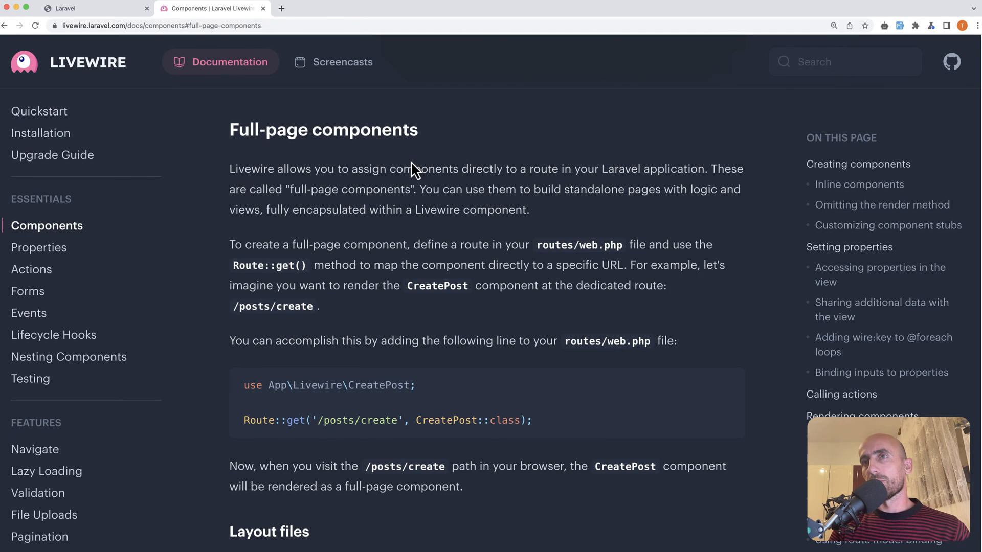
pyautogui.moveTo(230, 168); pyautogui.dragTo(307, 168)
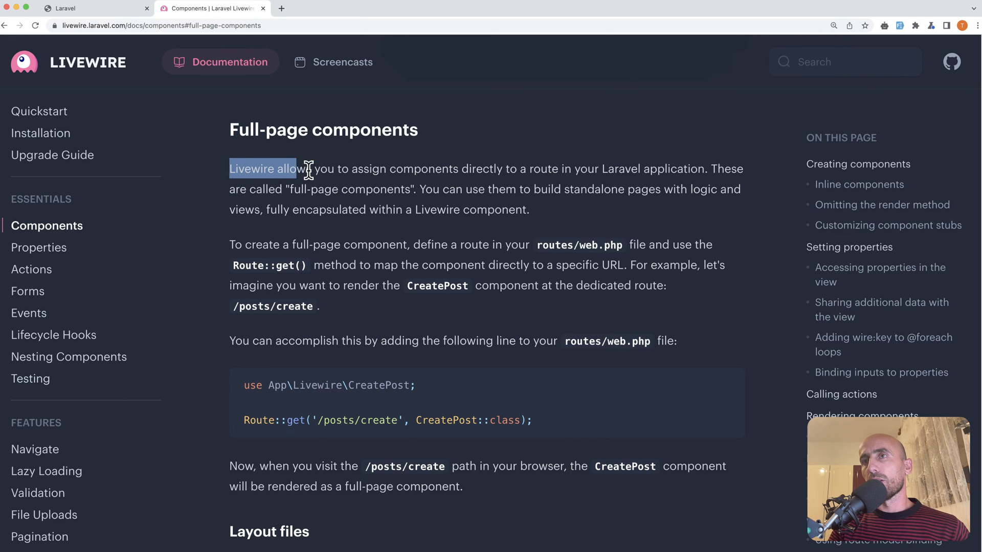
pyautogui.moveTo(288, 169); pyautogui.dragTo(460, 168)
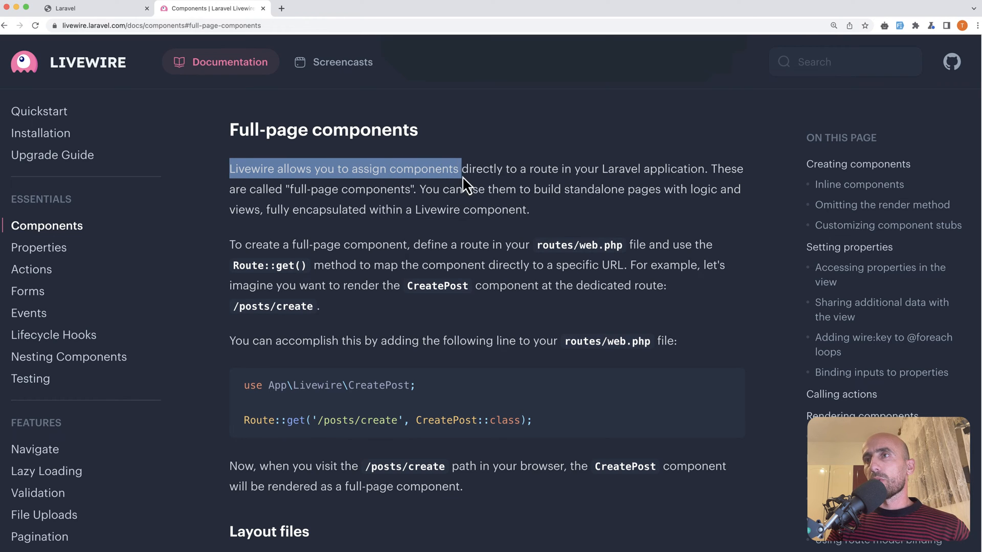
pyautogui.moveTo(460, 169); pyautogui.dragTo(674, 168)
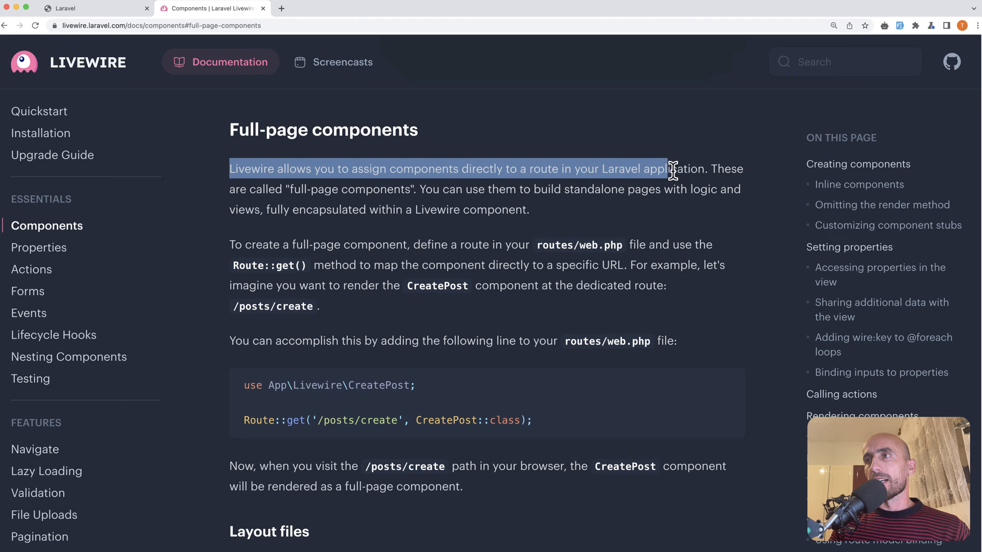
pyautogui.click(290, 190)
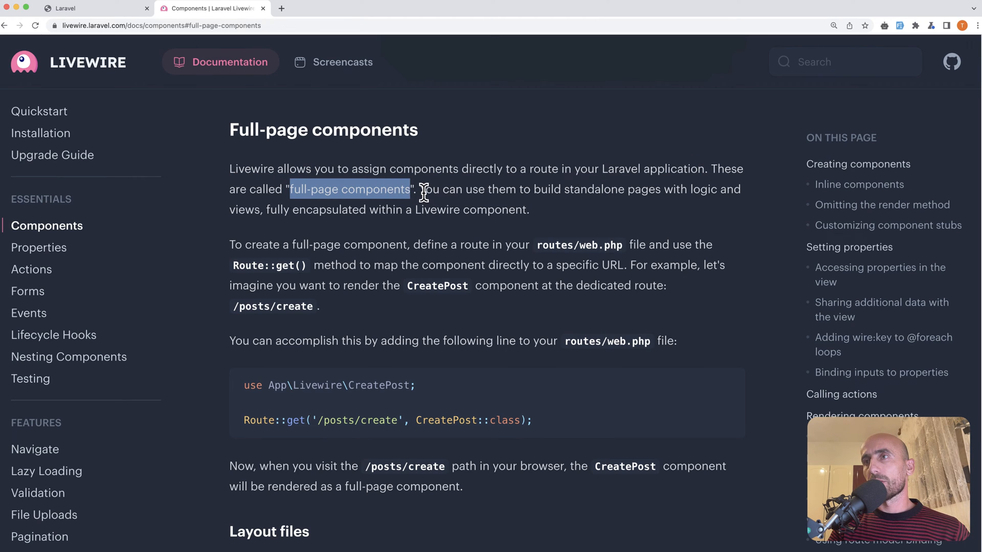
pyautogui.moveTo(425, 190); pyautogui.dragTo(639, 189)
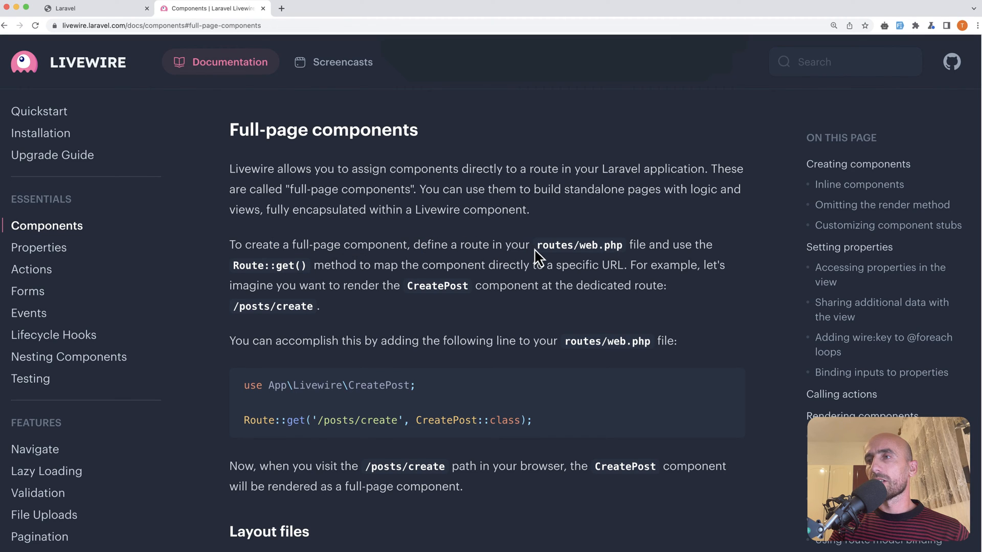
pyautogui.doubleClick(578, 245)
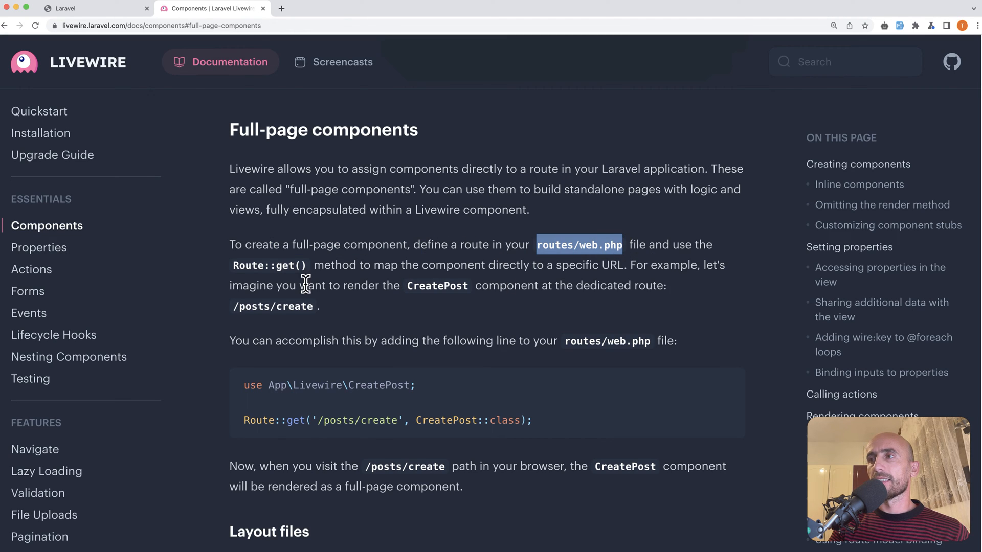
pyautogui.moveTo(404, 285)
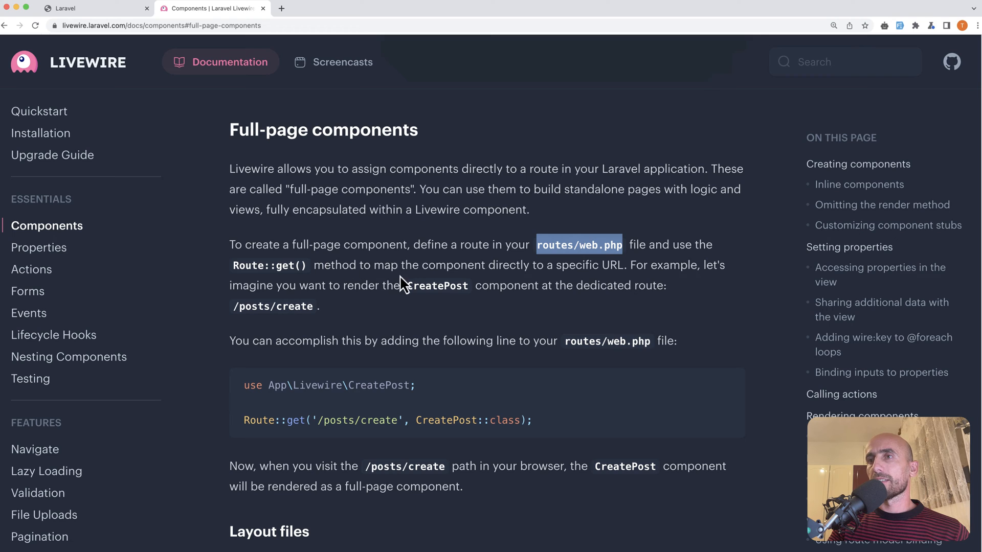
pyautogui.moveTo(600, 283)
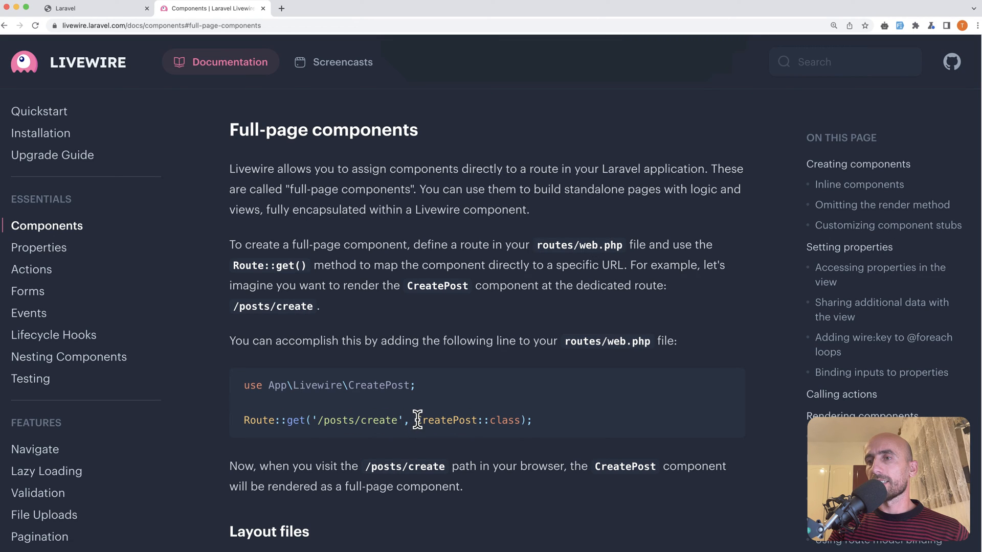
pyautogui.doubleClick(443, 421)
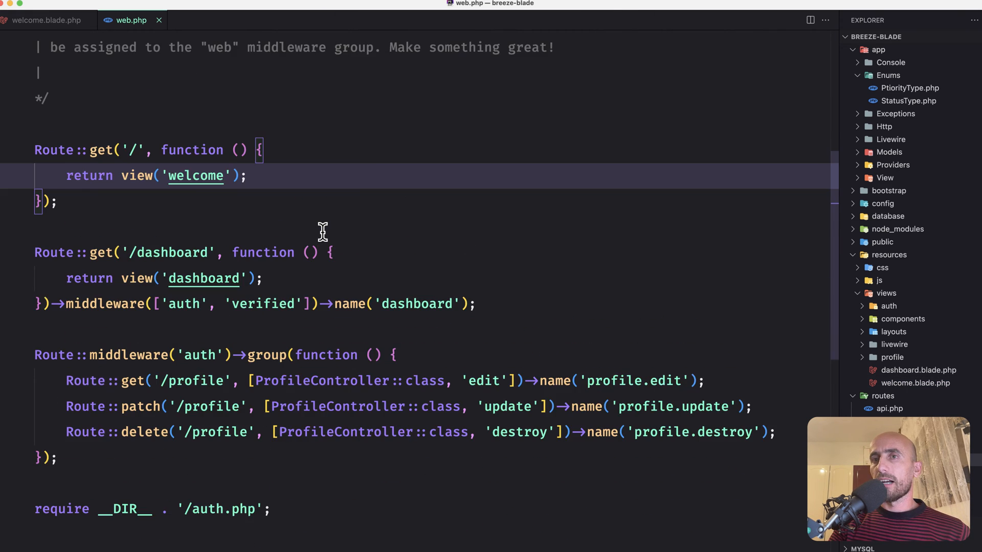
# Add Route::get('/tasks', TasksIndex::class) inside the auth middleware group in web.php
pyautogui.scroll(-3)
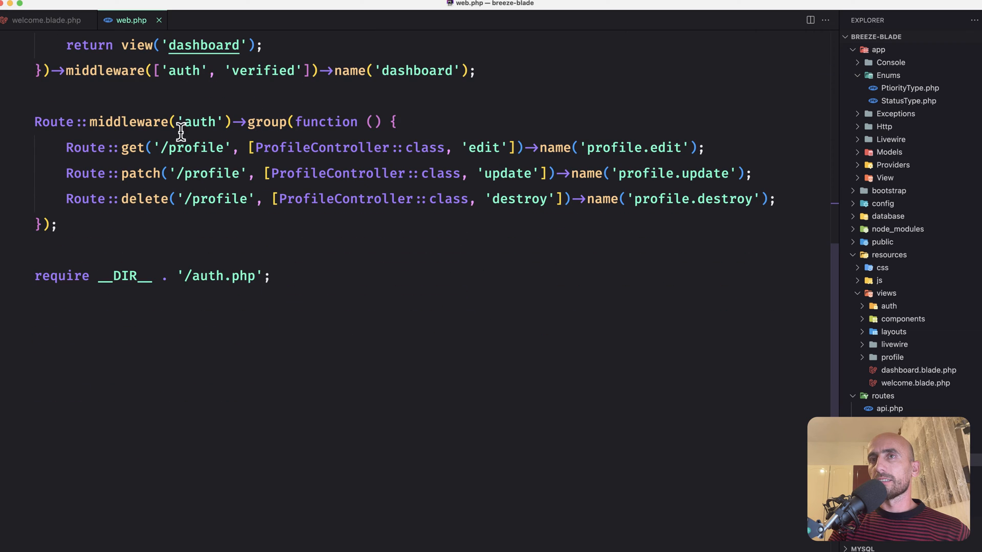
pyautogui.click(181, 122)
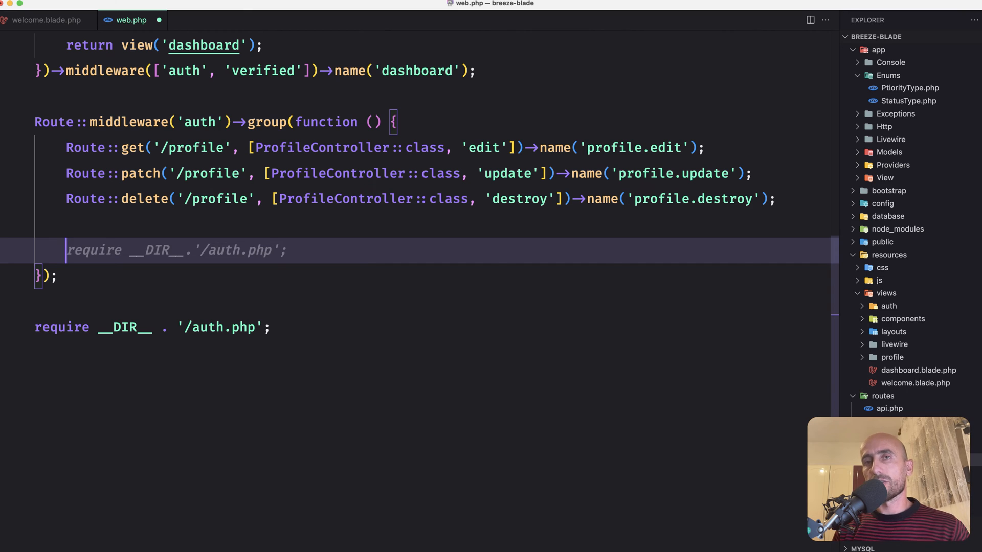
pyautogui.write('Ro')
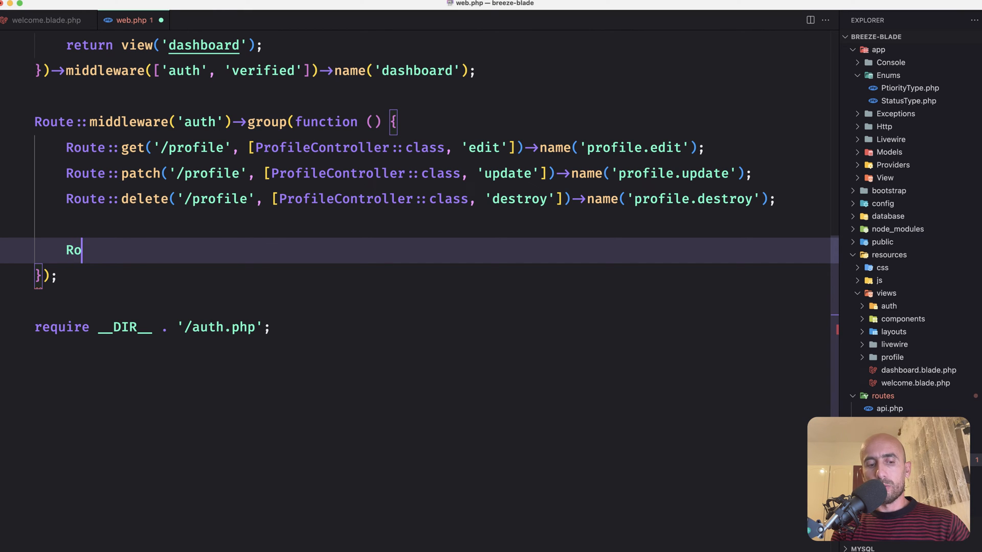
pyautogui.write("ute::get('/tasks',")
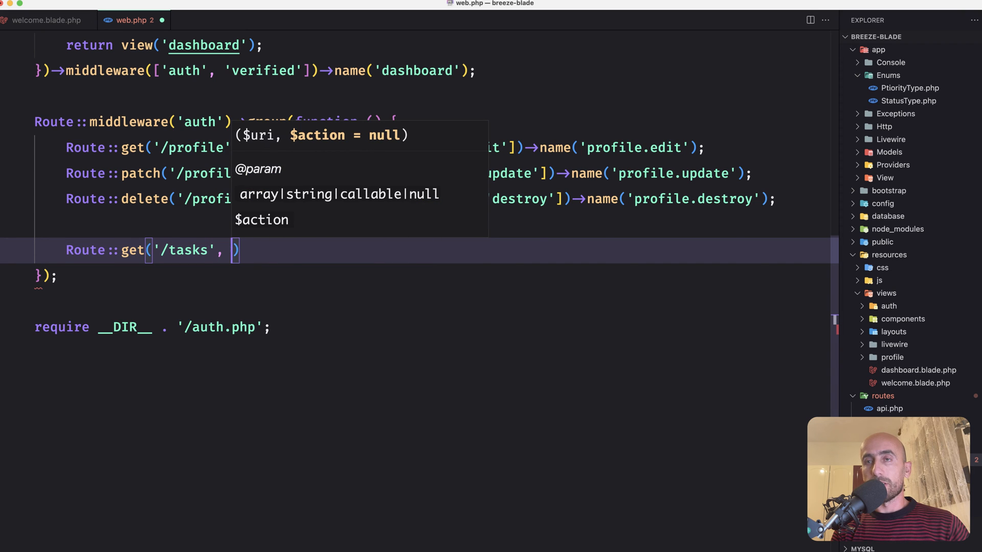
pyautogui.write('T')
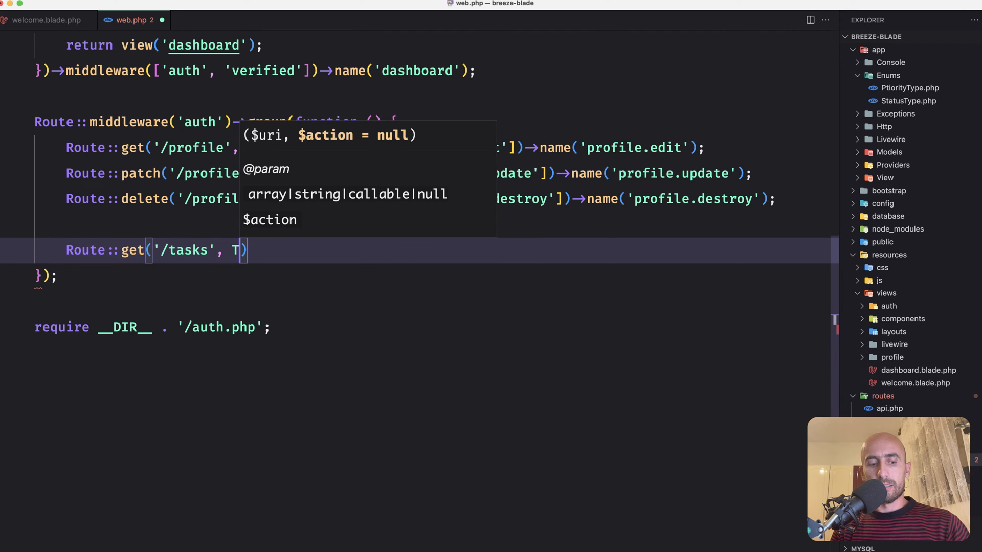
pyautogui.write('asksIndex::class')
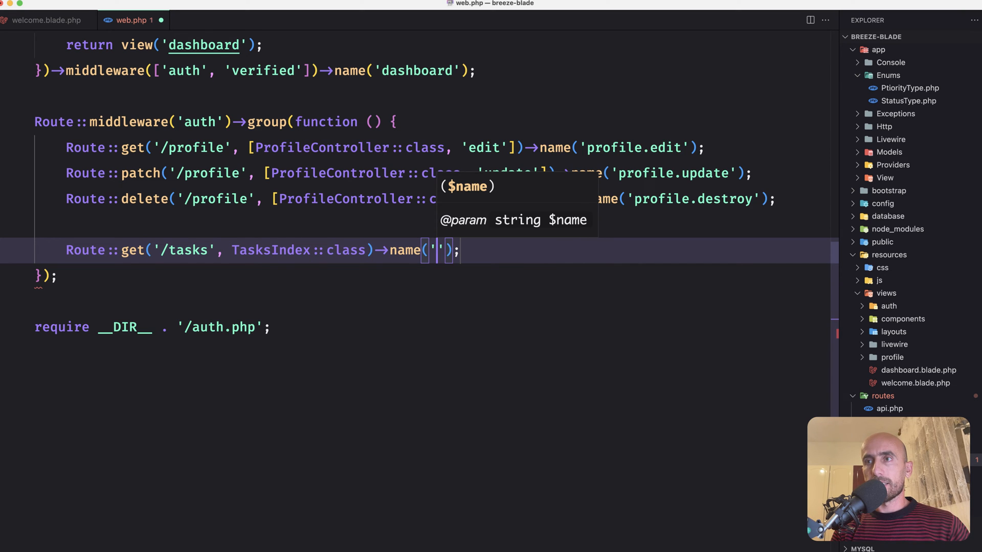
pyautogui.write('ta')
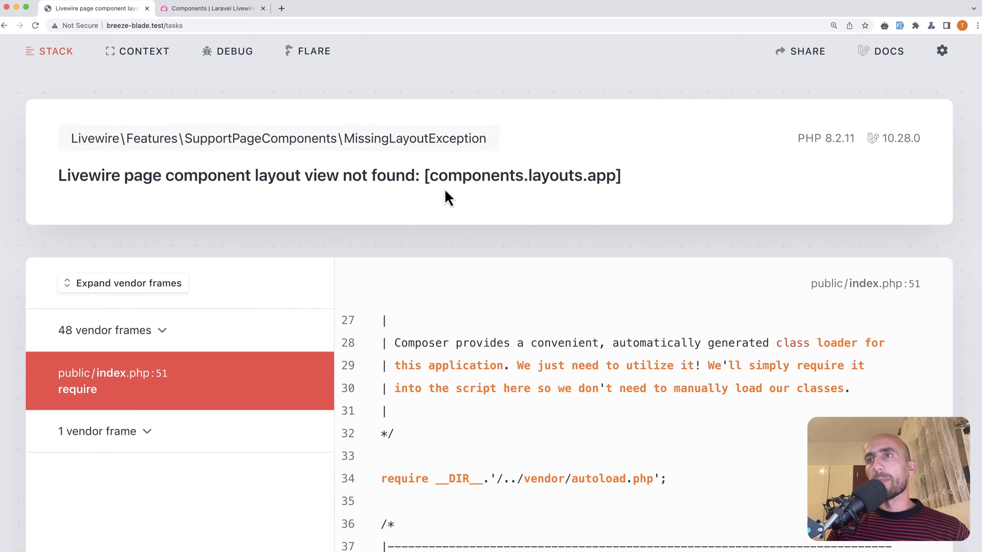
pyautogui.moveTo(428, 175)
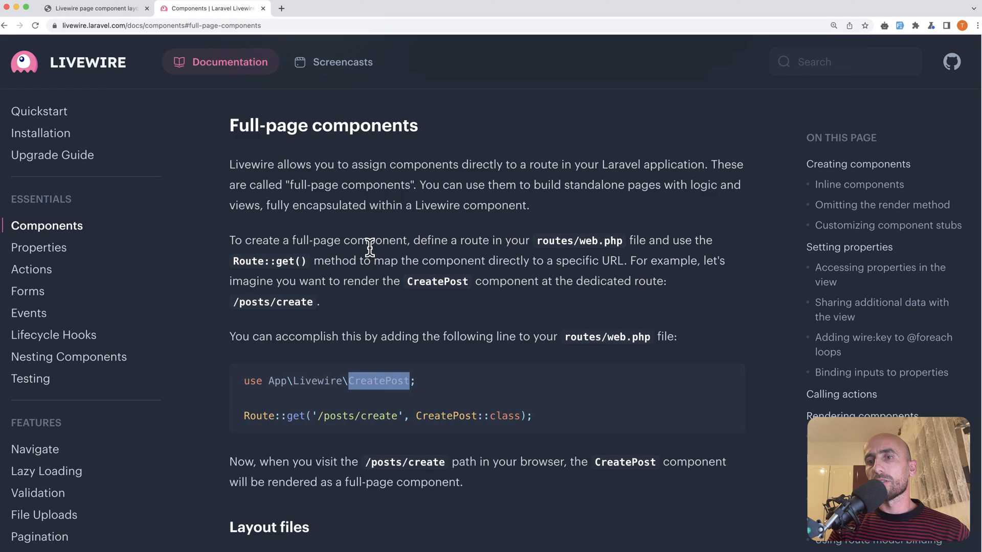
# Scroll the Livewire docs to Layout files and highlight the note on the default layout file
pyautogui.scroll(-3)
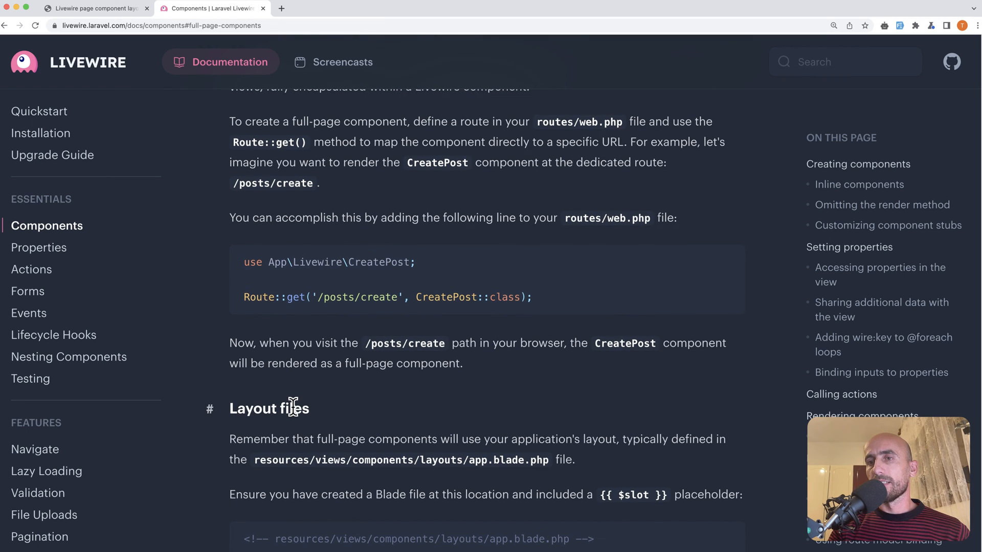
pyautogui.doubleClick(340, 432)
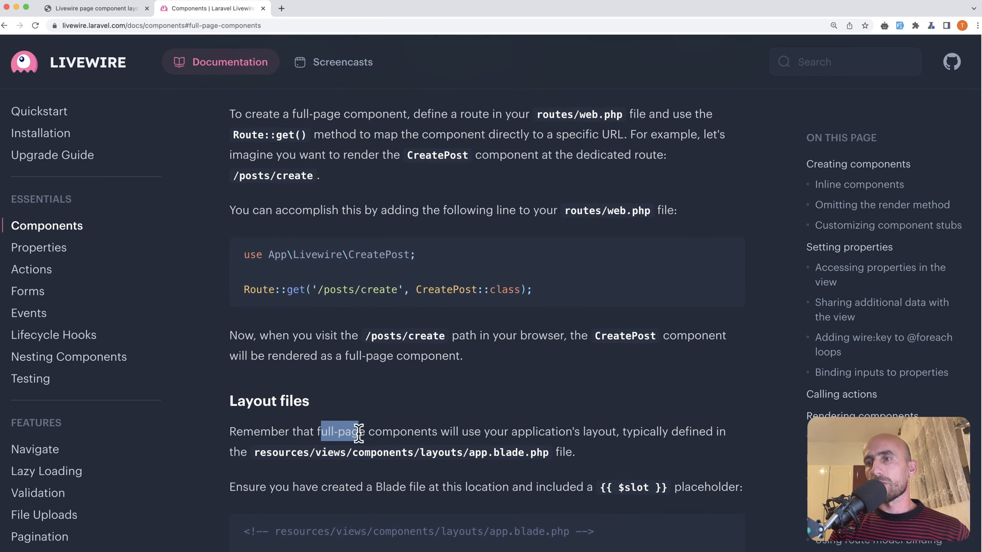
pyautogui.moveTo(351, 432); pyautogui.dragTo(582, 432)
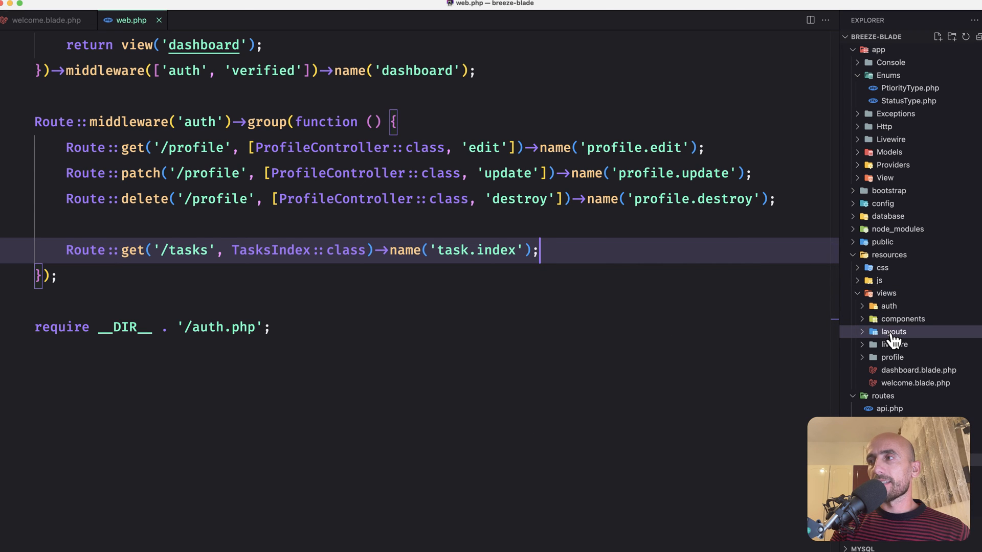
# Browse the views folders and chain ->layout('layouts.app') onto TasksIndex's view() call
pyautogui.click(903, 319)
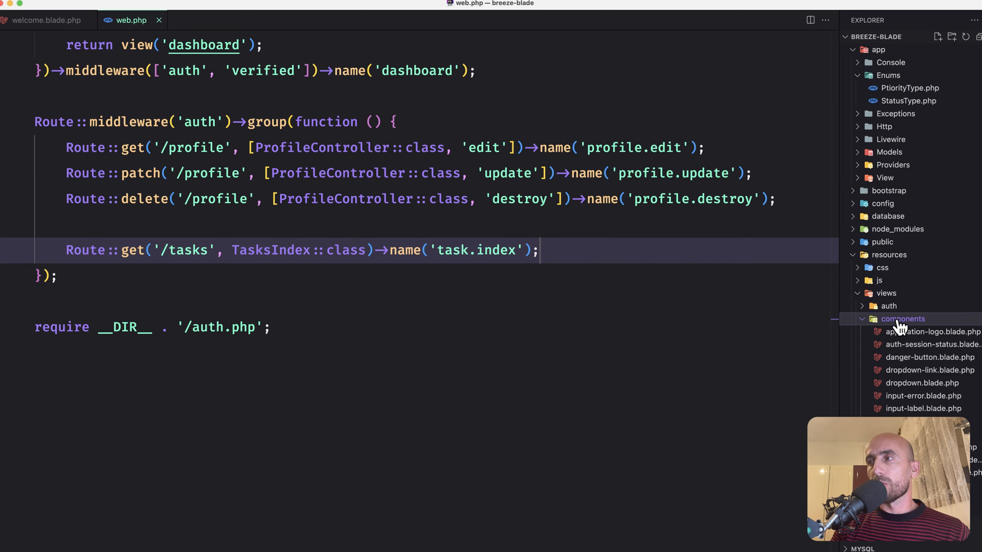
pyautogui.click(902, 319)
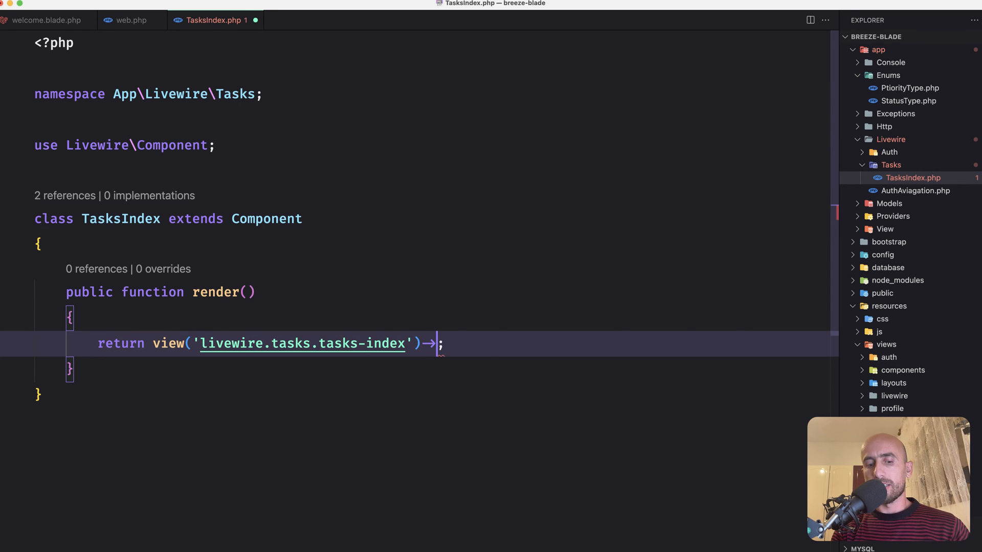
pyautogui.write("layout('")
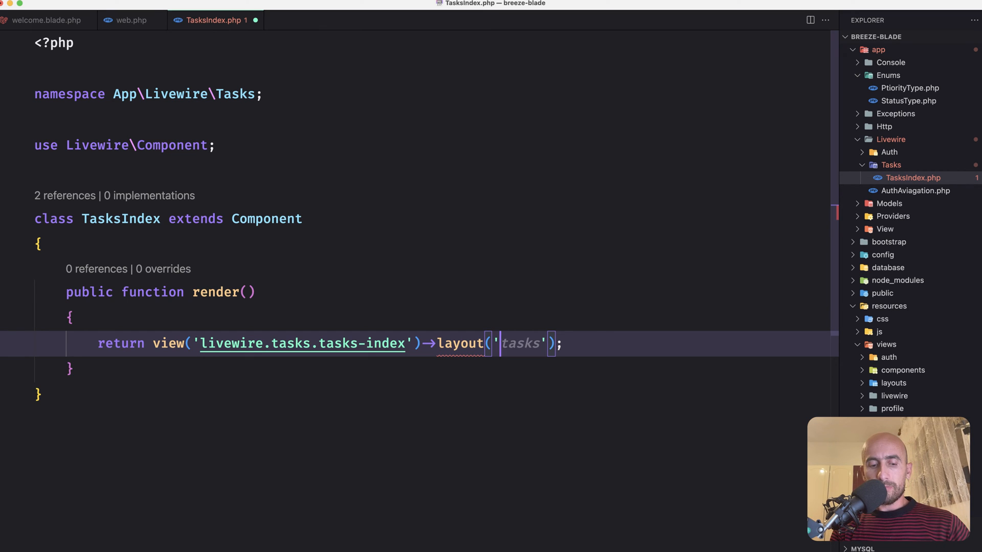
pyautogui.write('layouts.')
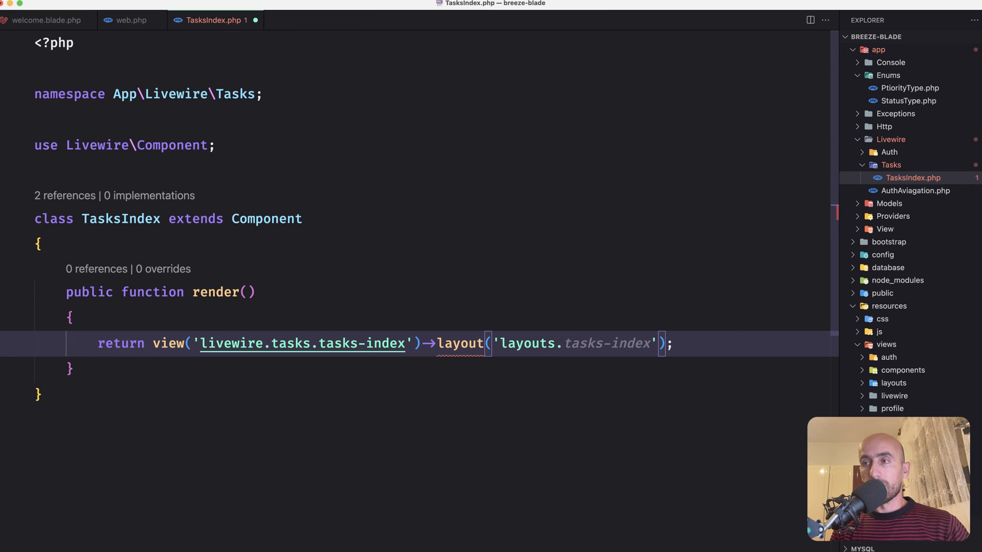
pyautogui.write('app')
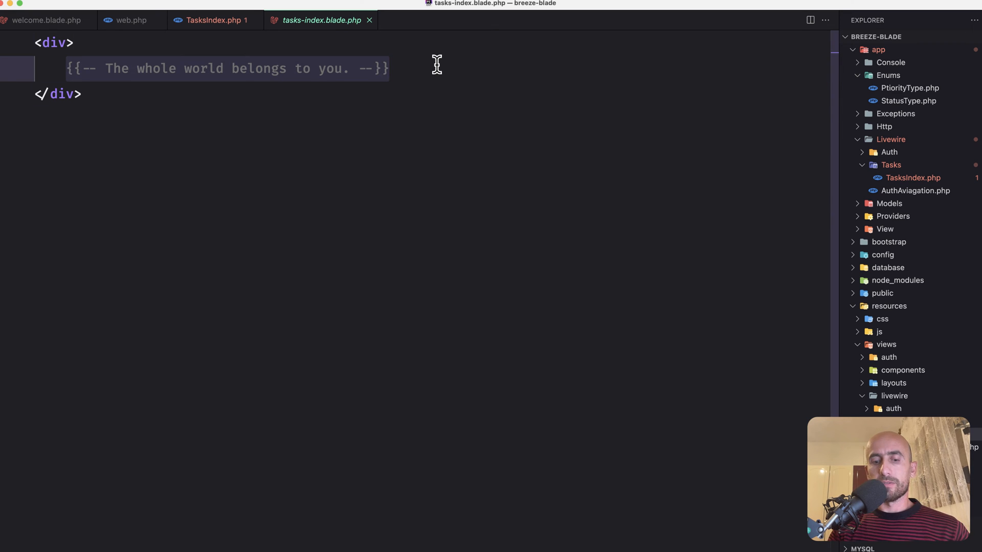
# Replace the placeholder comment in tasks-index.blade.php with <h1>Tasks</h1>
pyautogui.write('<h1')
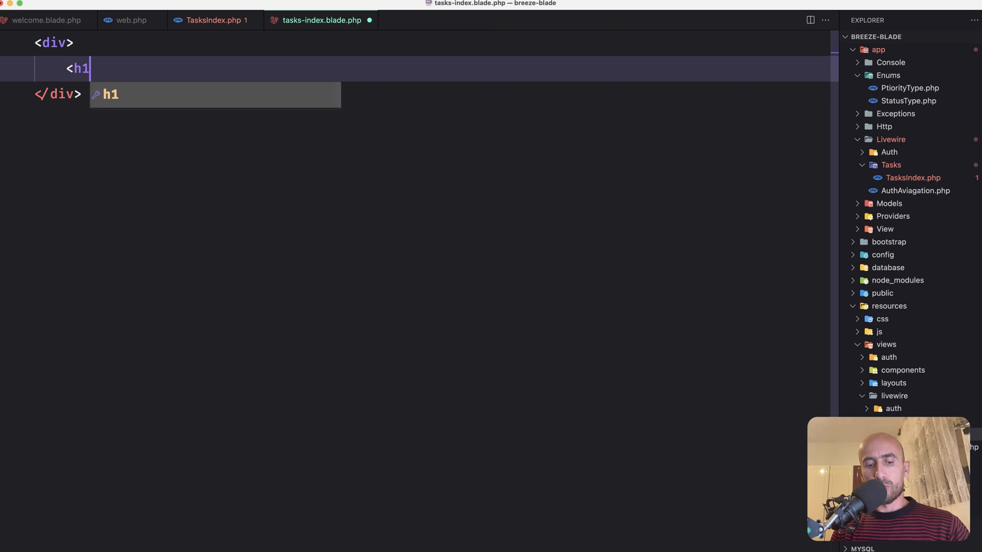
pyautogui.write('>Tasks</h1>')
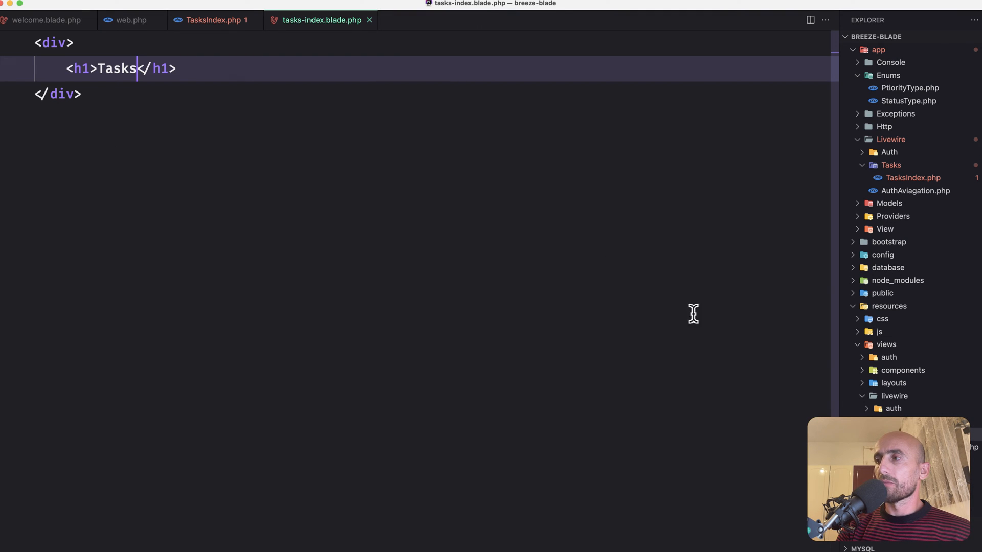
pyautogui.click(893, 382)
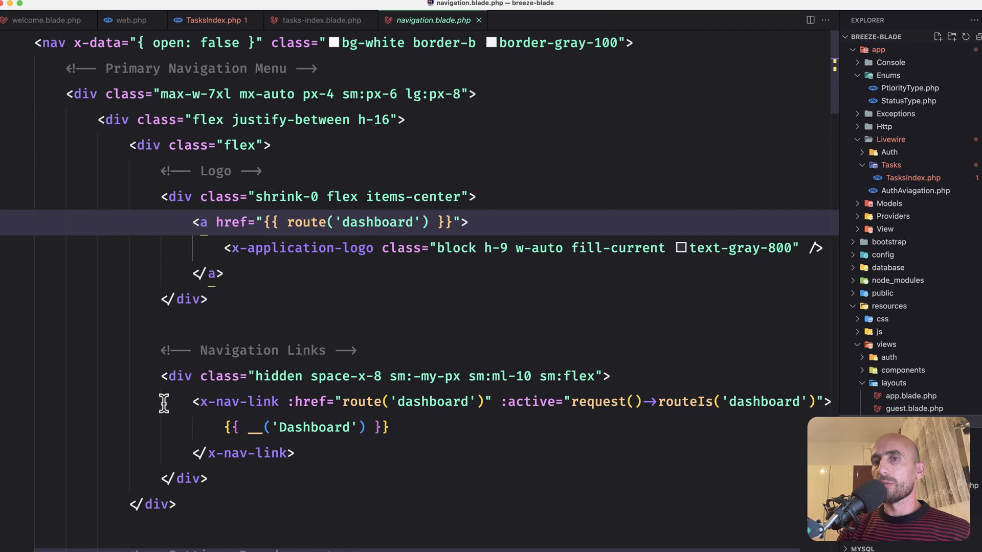
# Duplicate the Dashboard nav link, pointing the copy to tasks.index and labelling it Tasks
pyautogui.click(291, 452)
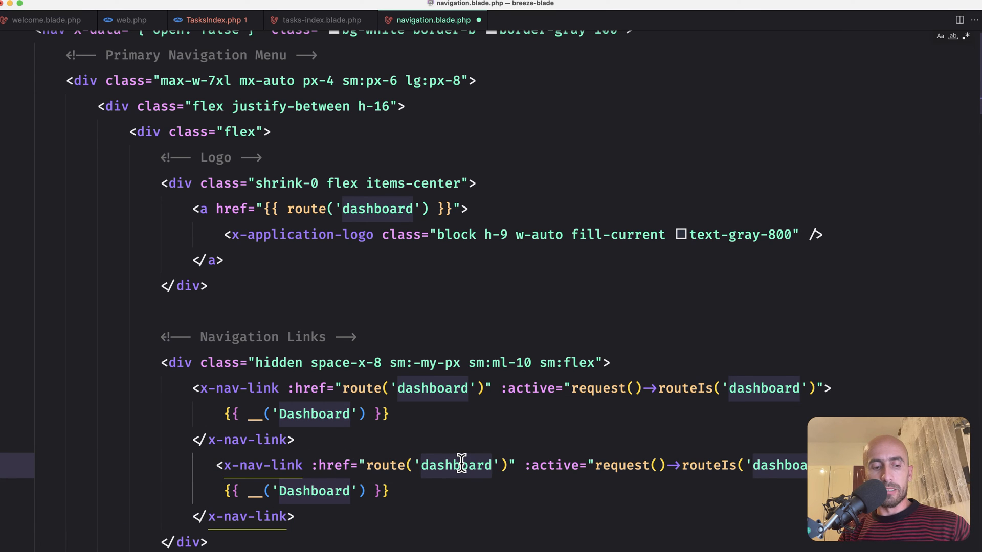
pyautogui.write('tasks.index')
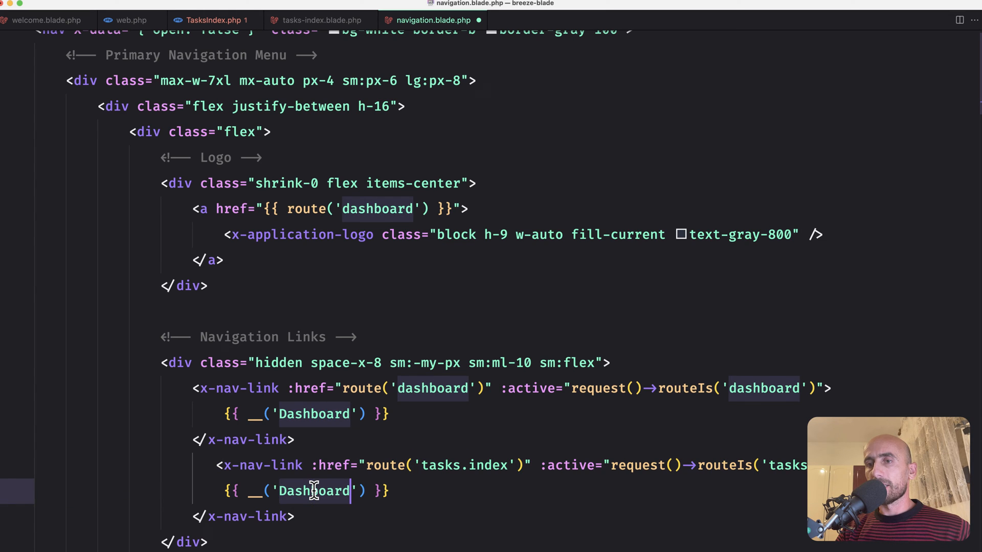
pyautogui.write('Tasks')
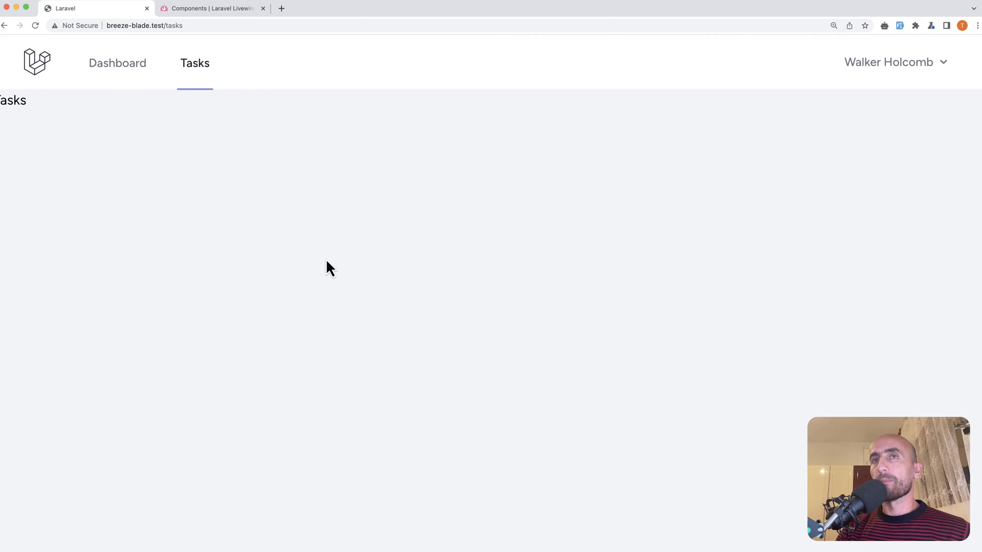
pyautogui.moveTo(245, 173)
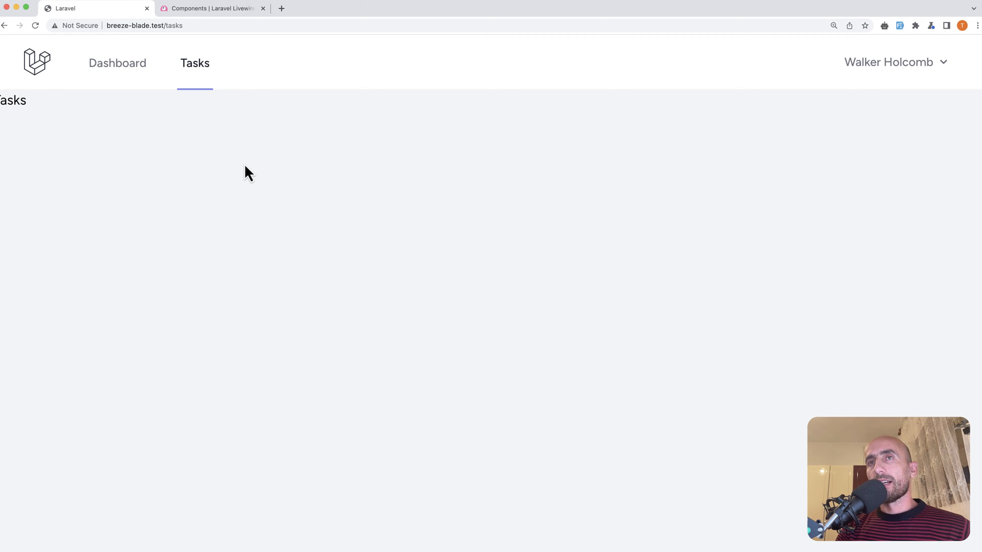
pyautogui.moveTo(524, 235)
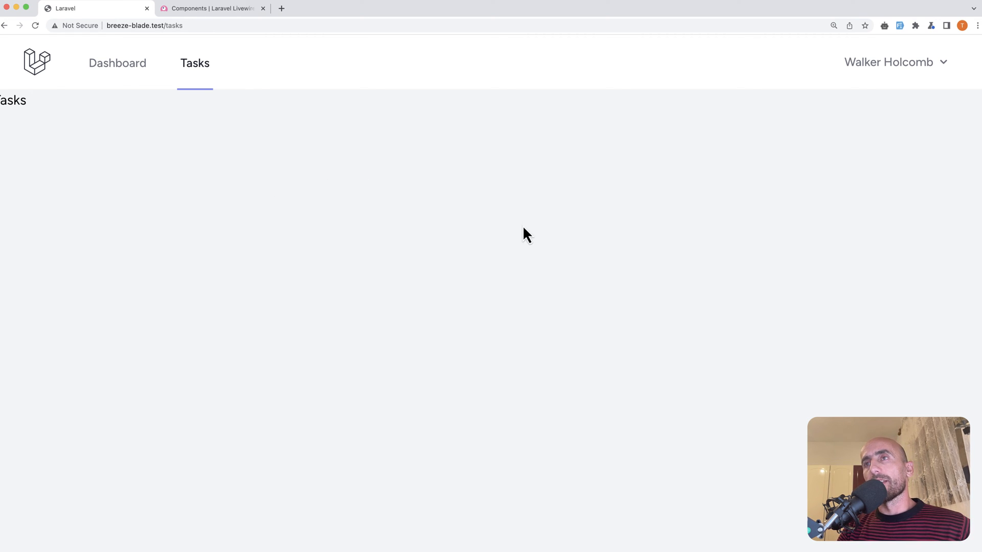
pyautogui.moveTo(254, 228)
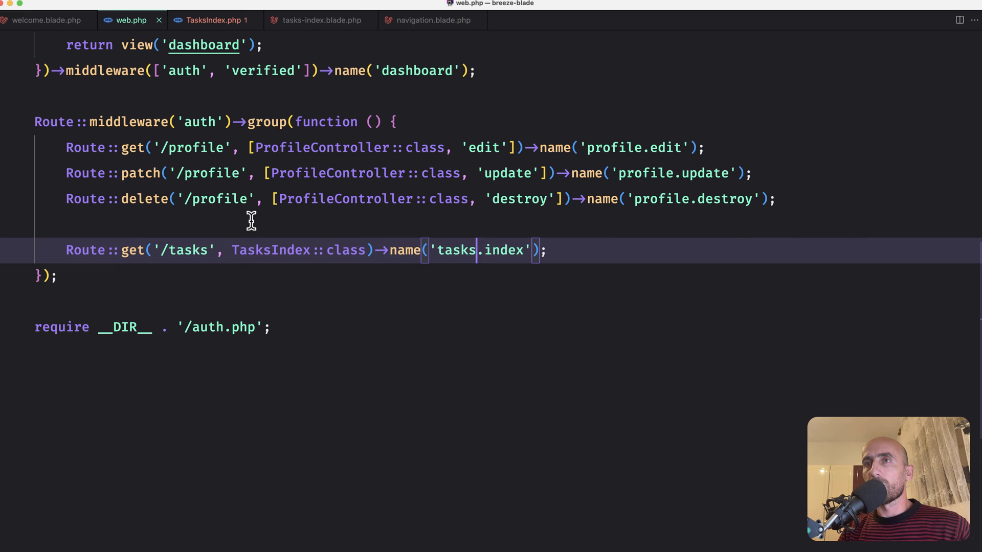
# Refresh breeze-blade.test/tasks to show the Livewire form and focus its Description field
pyautogui.click(322, 20)
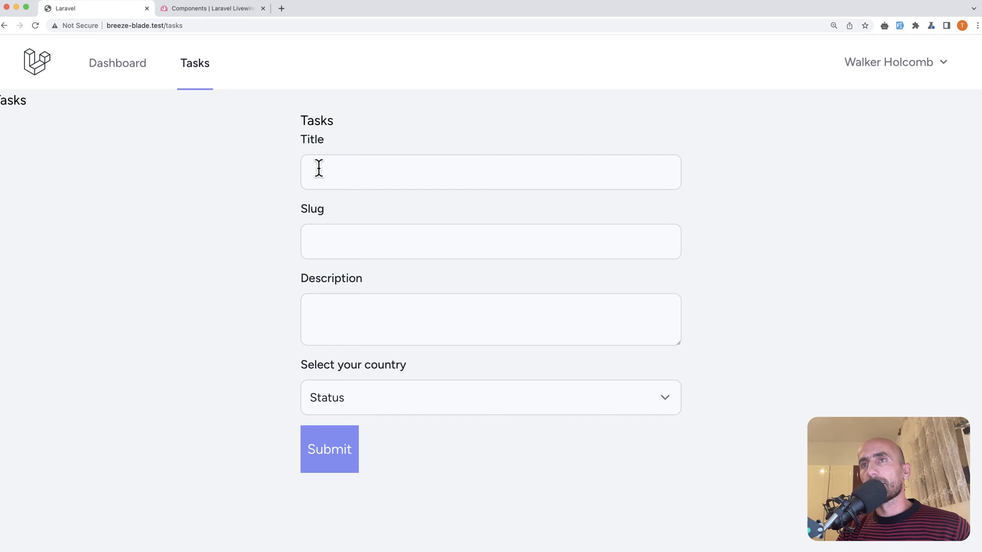
pyautogui.click(490, 320)
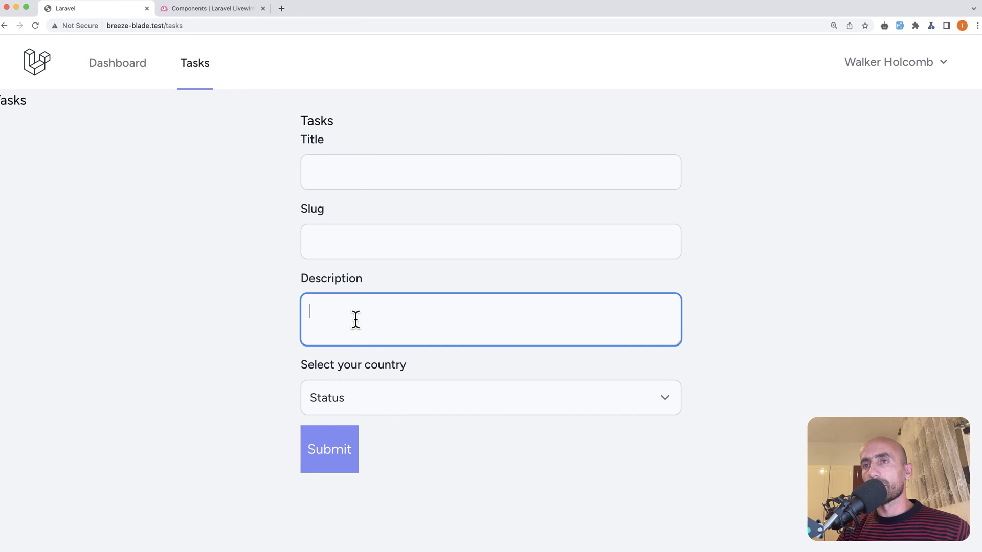
pyautogui.moveTo(393, 412)
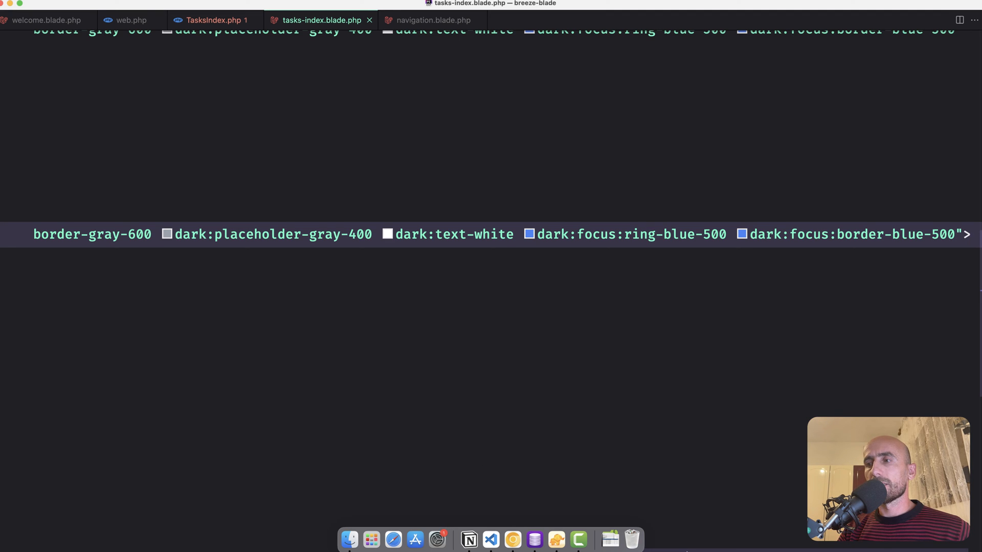
# In tasks-index.blade.php, label the duplicated dropdown Priority and the first one Status
pyautogui.scroll(-3)
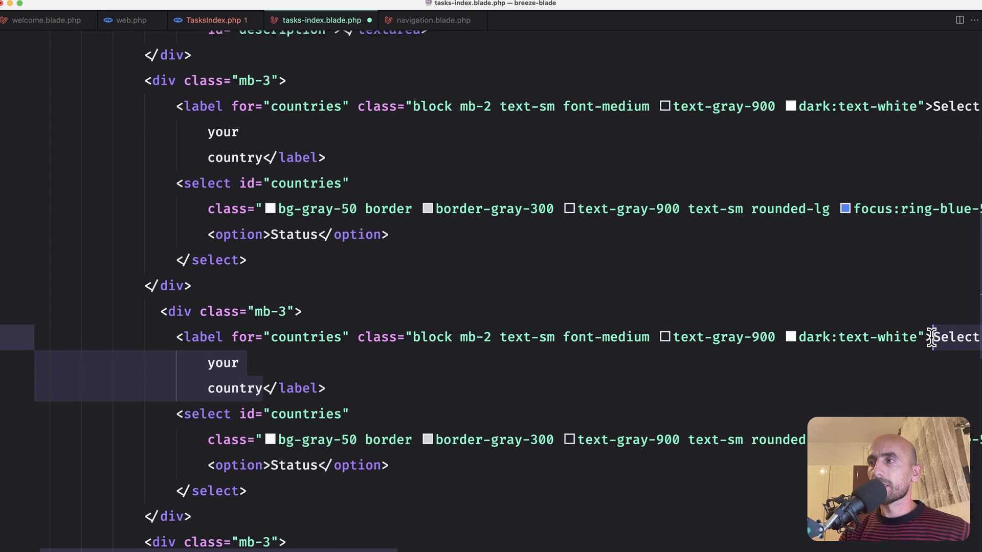
pyautogui.write('Priori')
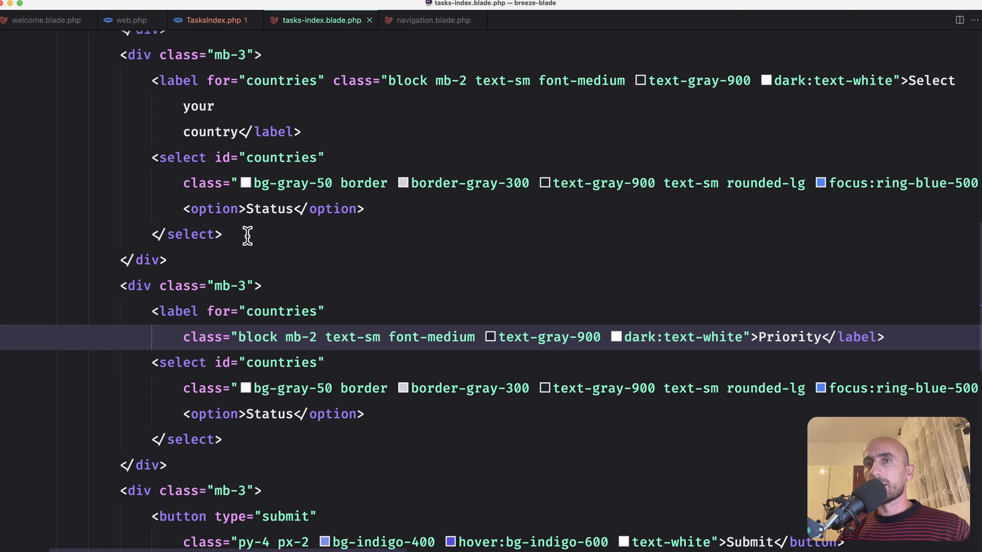
pyautogui.click(235, 131)
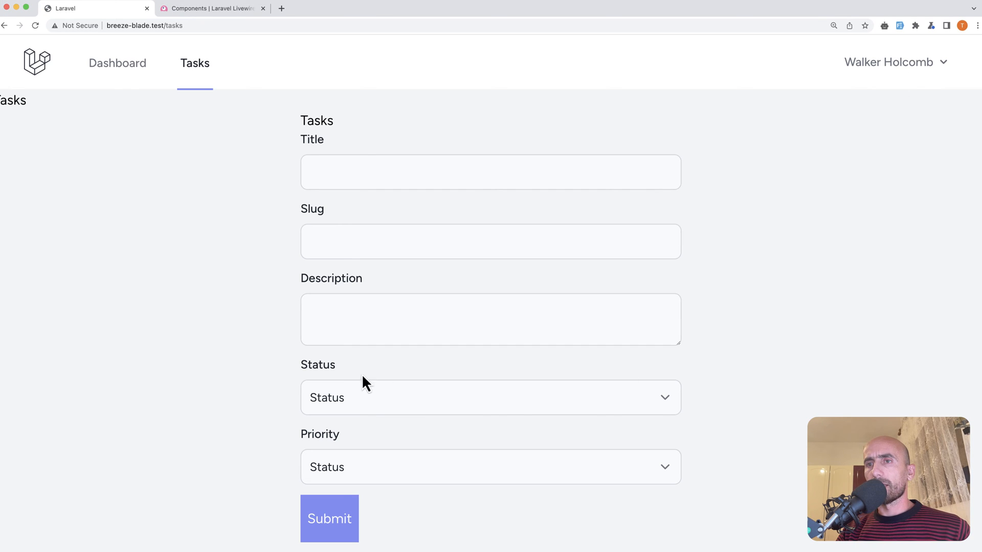
# Reload /tasks in Chrome to view the Status and Priority dropdowns, then return to the Blade view
pyautogui.doubleClick(320, 435)
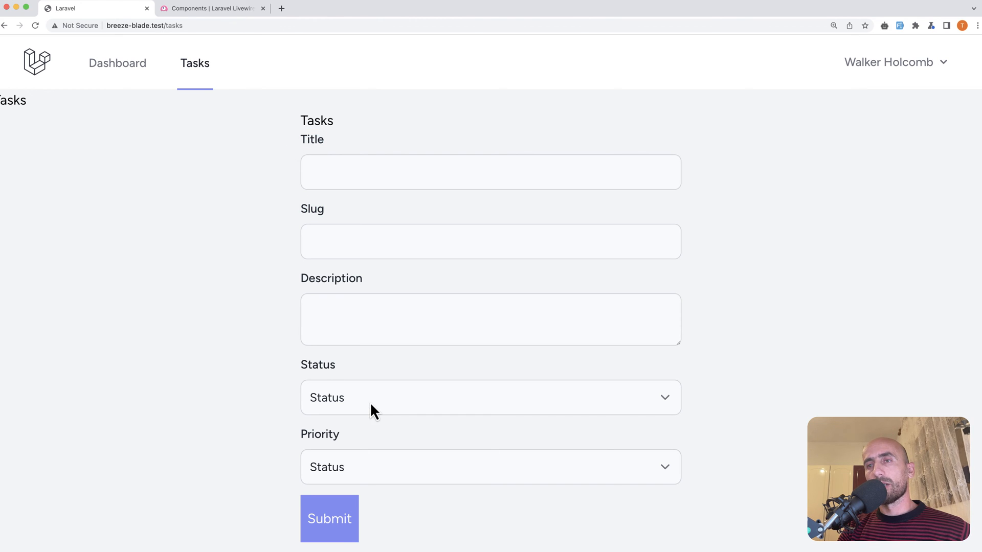
pyautogui.doubleClick(318, 365)
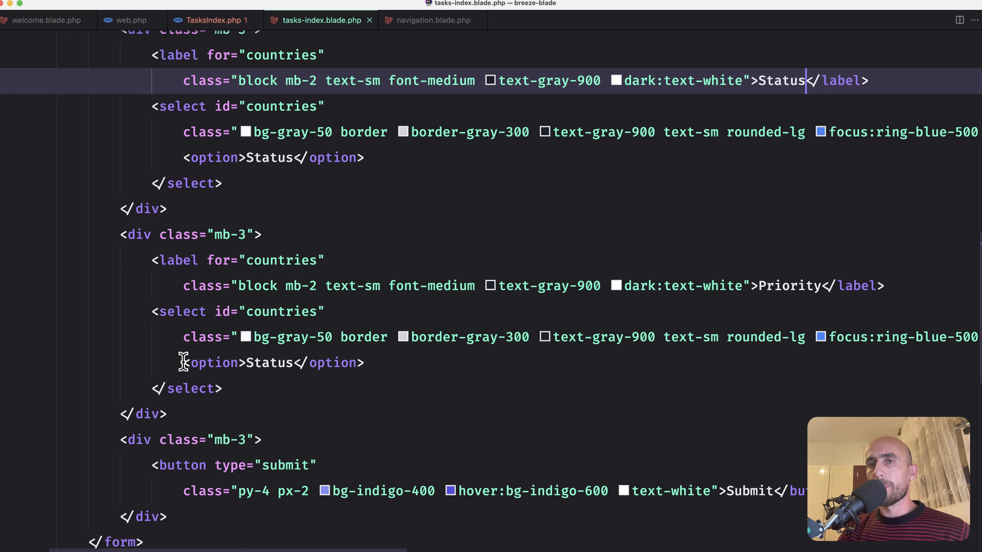
pyautogui.write('Priority')
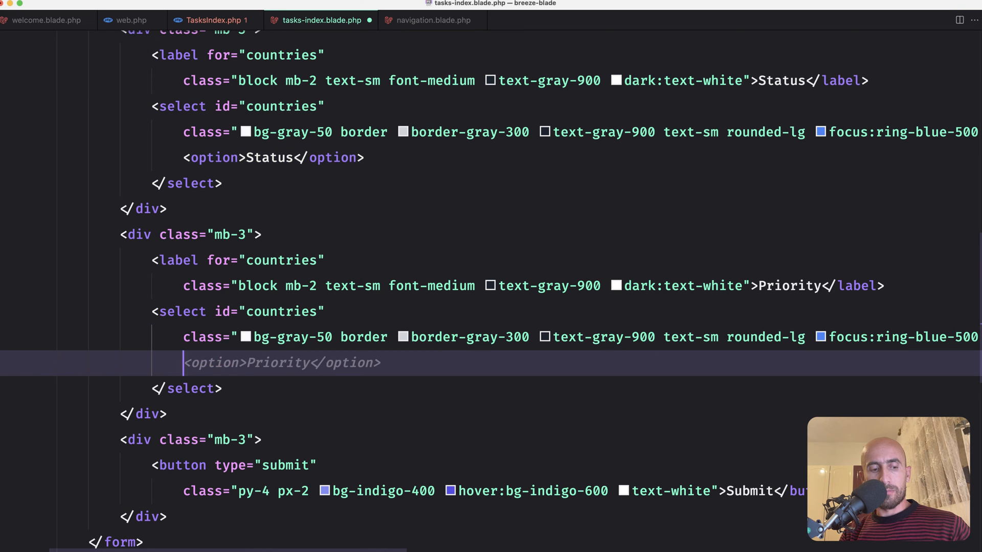
pyautogui.write('@foreach ( as )')
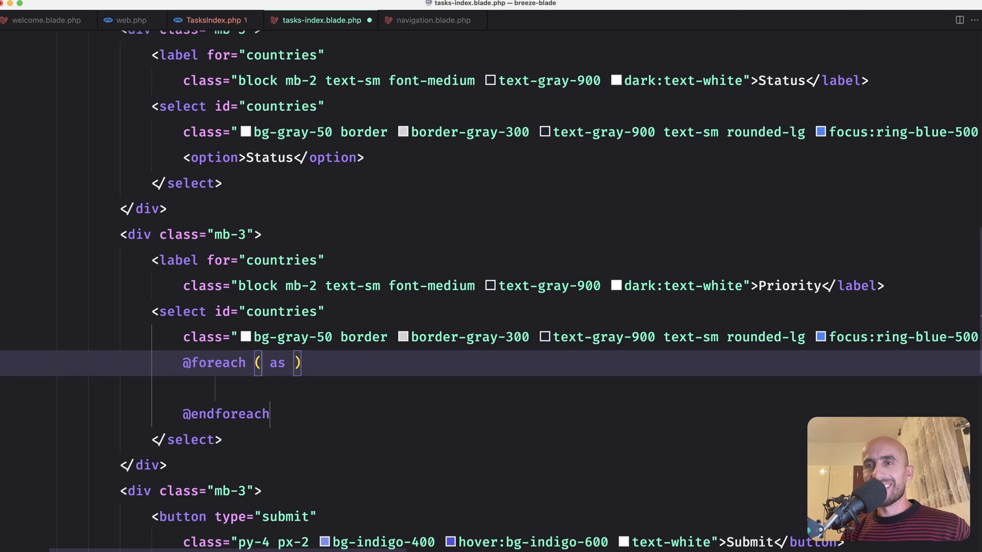
pyautogui.write('\\')
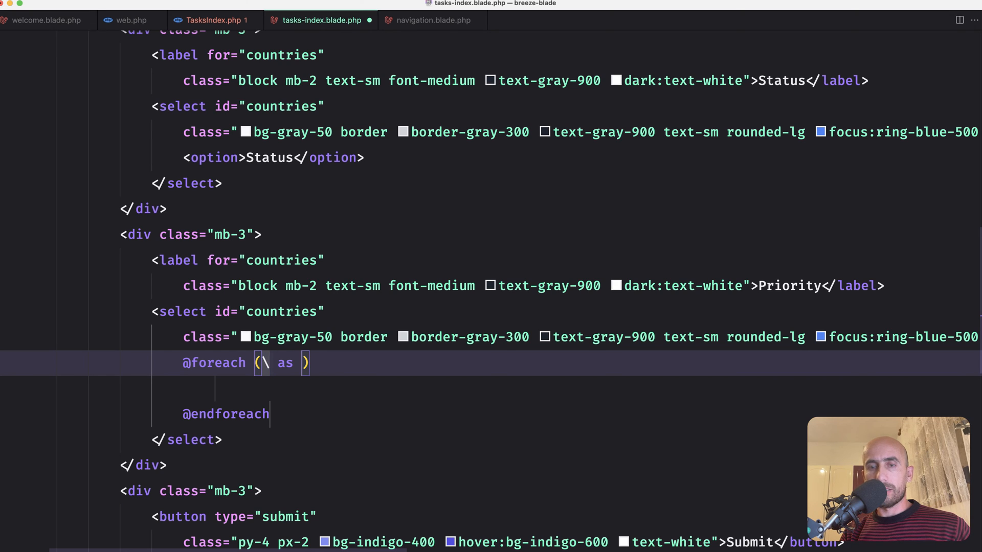
pyautogui.write("App'")
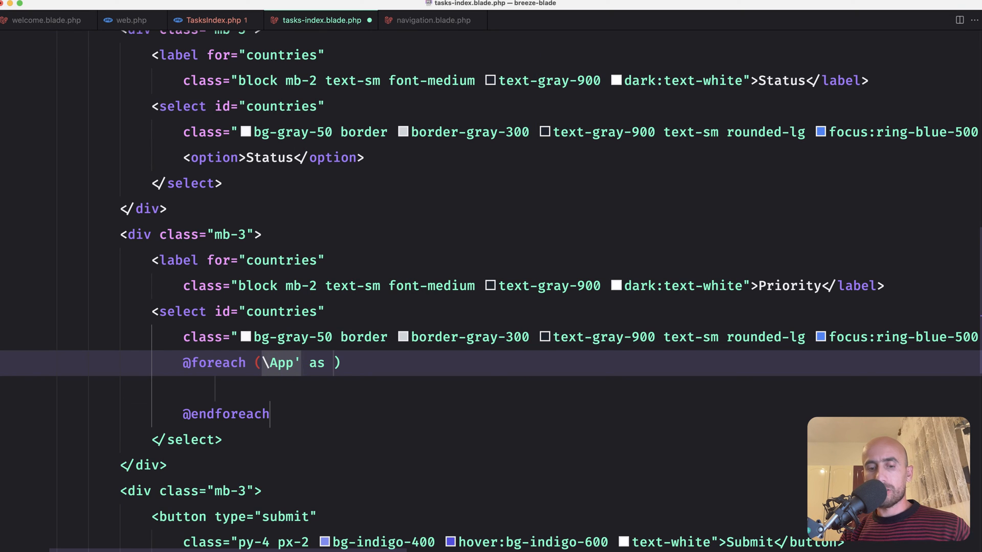
pyautogui.write('\\E')
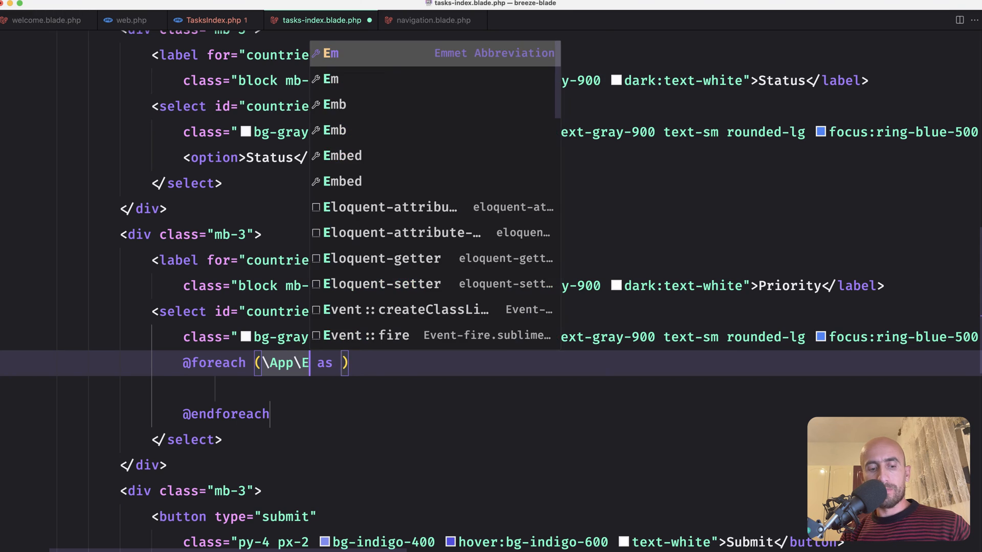
pyautogui.write('nums\\')
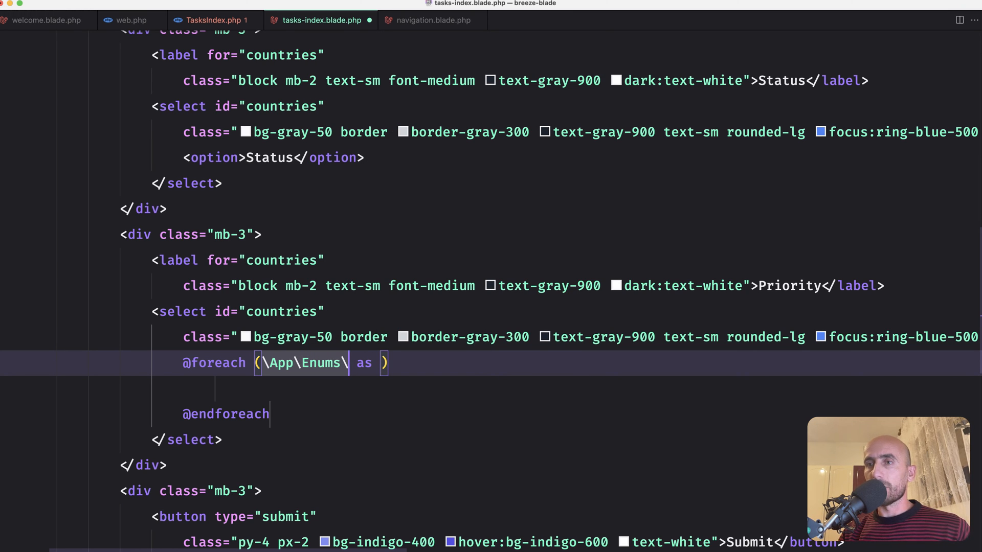
pyautogui.write('Pr')
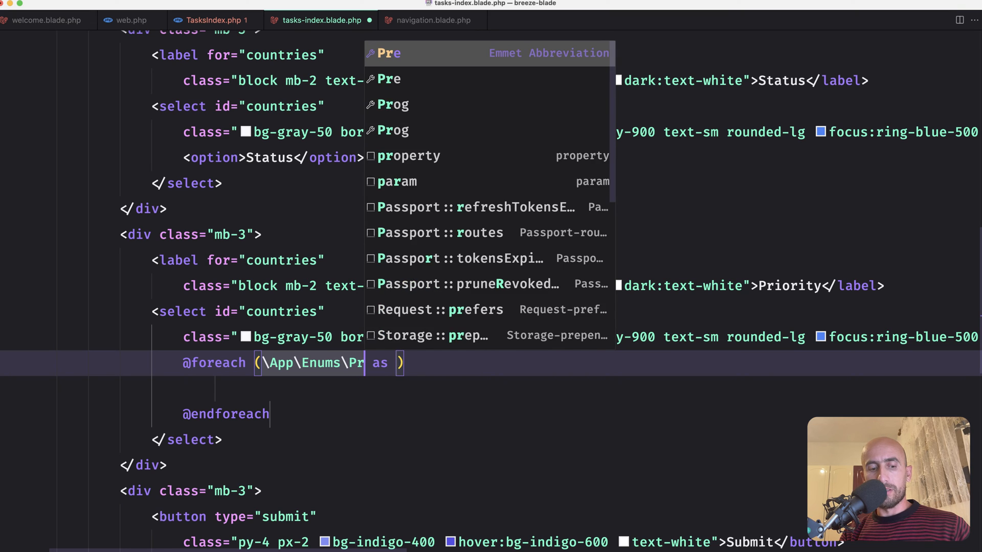
pyautogui.write('iorityType')
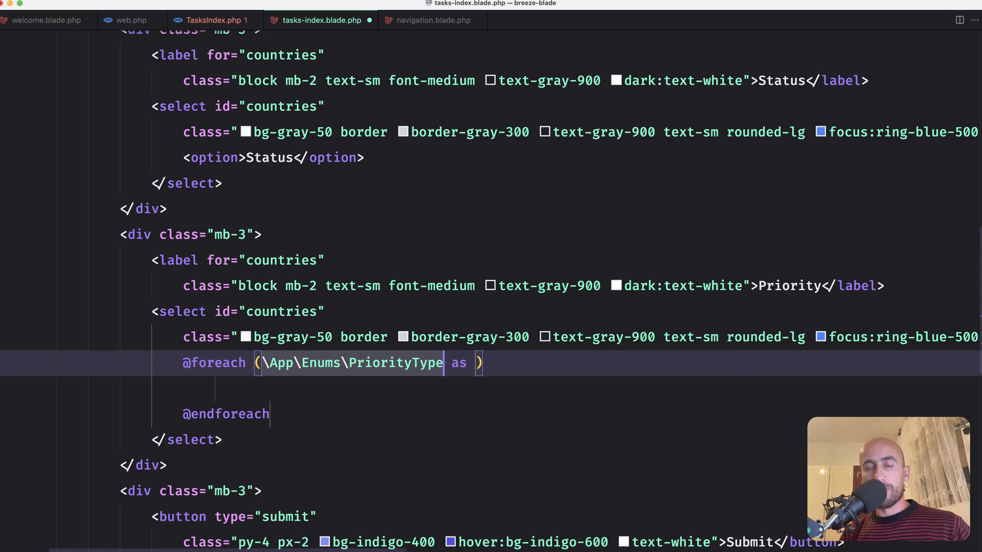
pyautogui.write('::cases(')
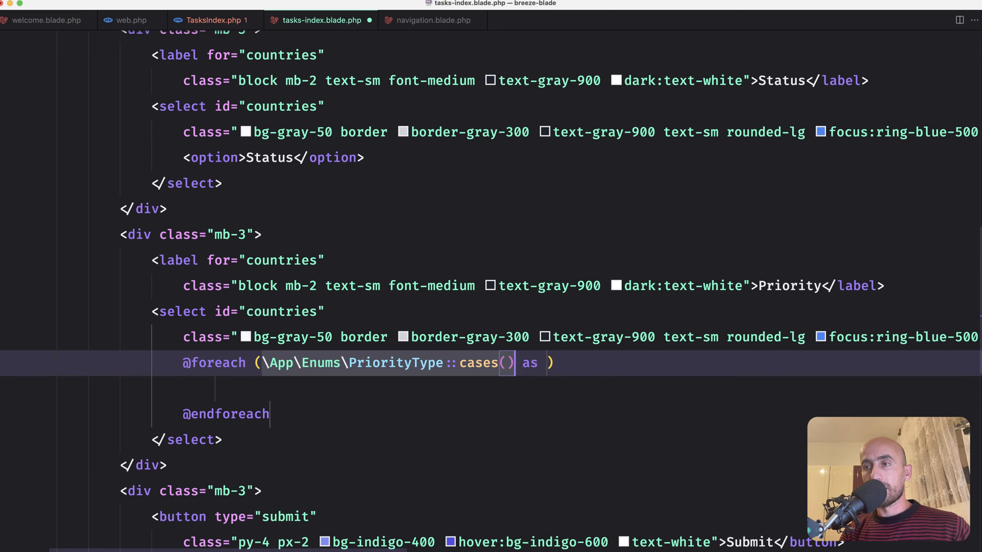
pyautogui.write('$')
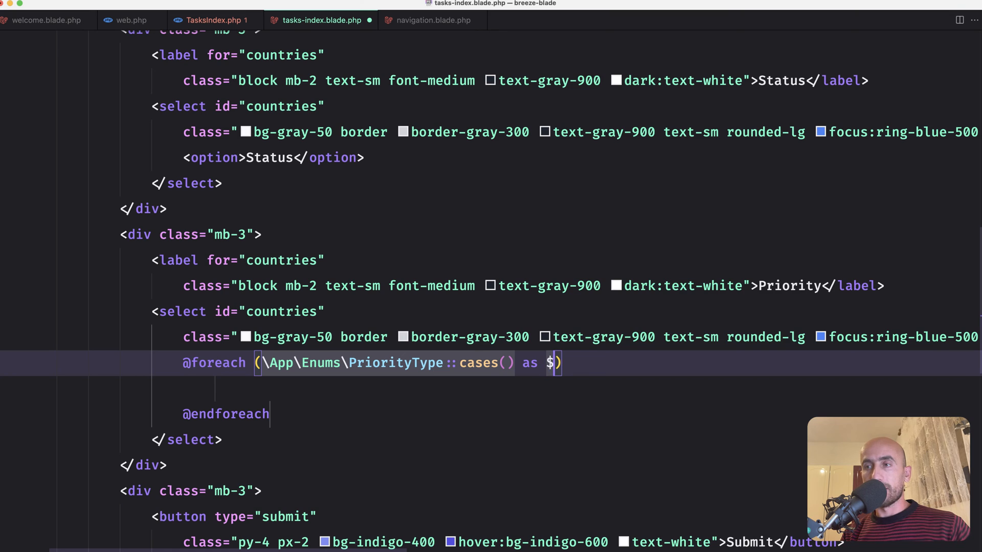
pyautogui.write('pri')
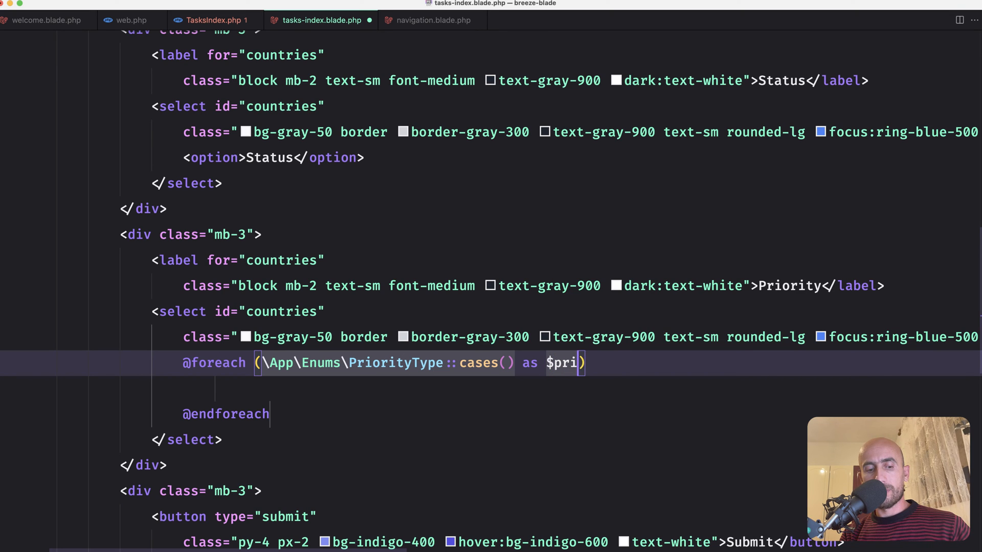
pyautogui.write('ority')
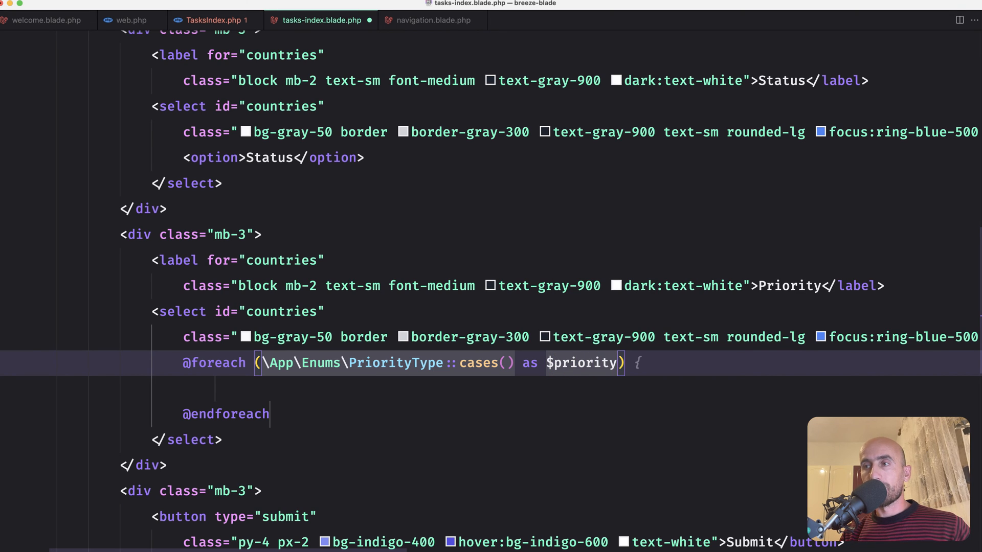
# Add an <option> with value {{ $priority->value }} showing the case name inside the loop
pyautogui.write('<option v')
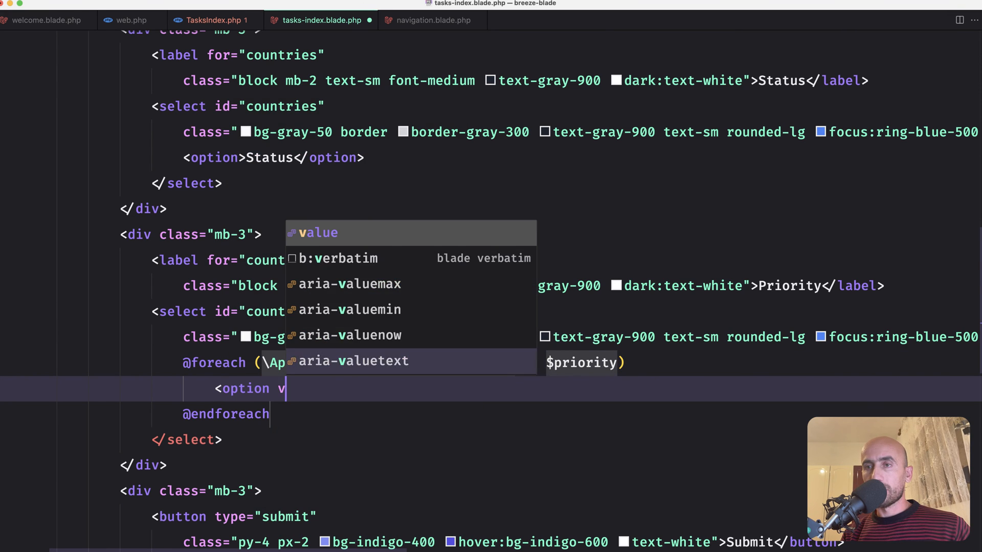
pyautogui.write('alue=""')
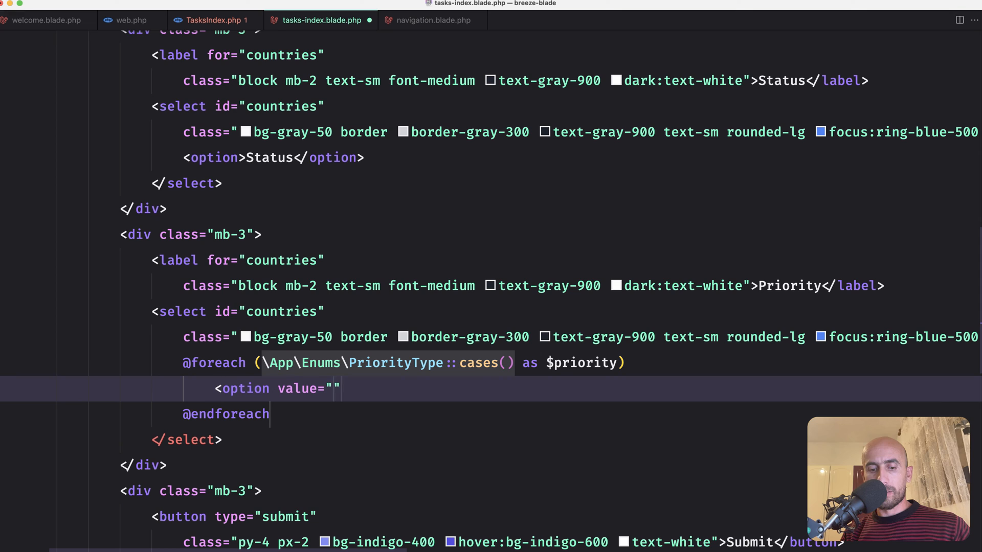
pyautogui.write('{{ }}')
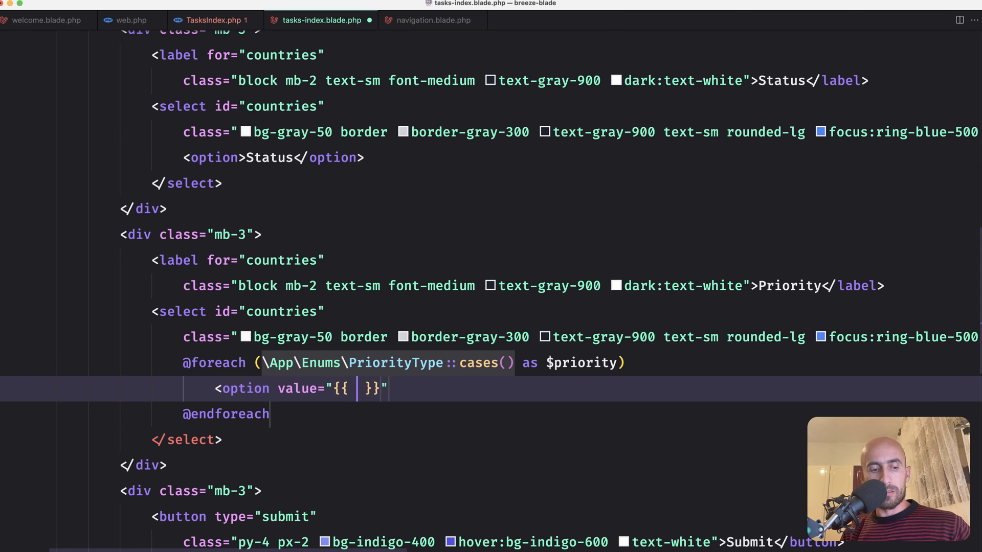
pyautogui.write('$priority')
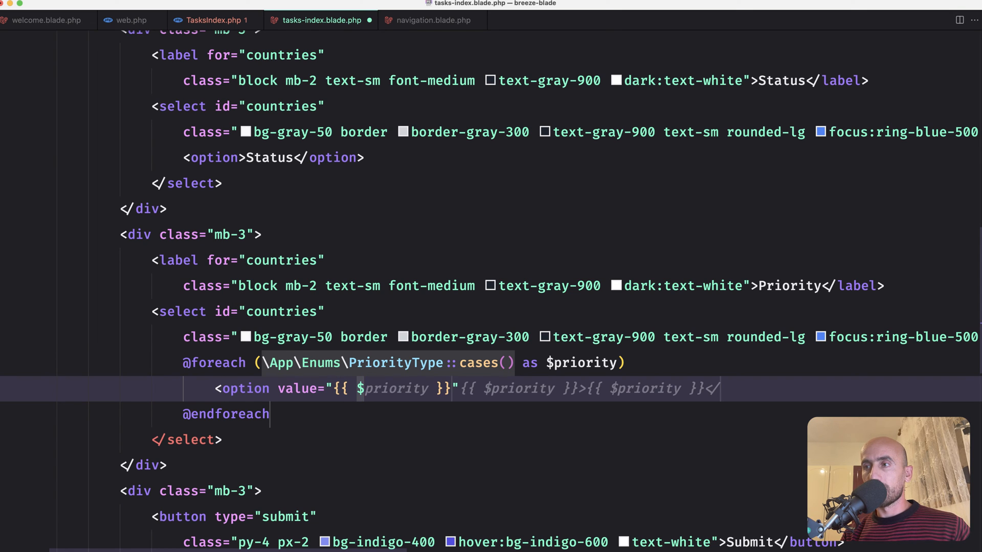
pyautogui.write('->value')
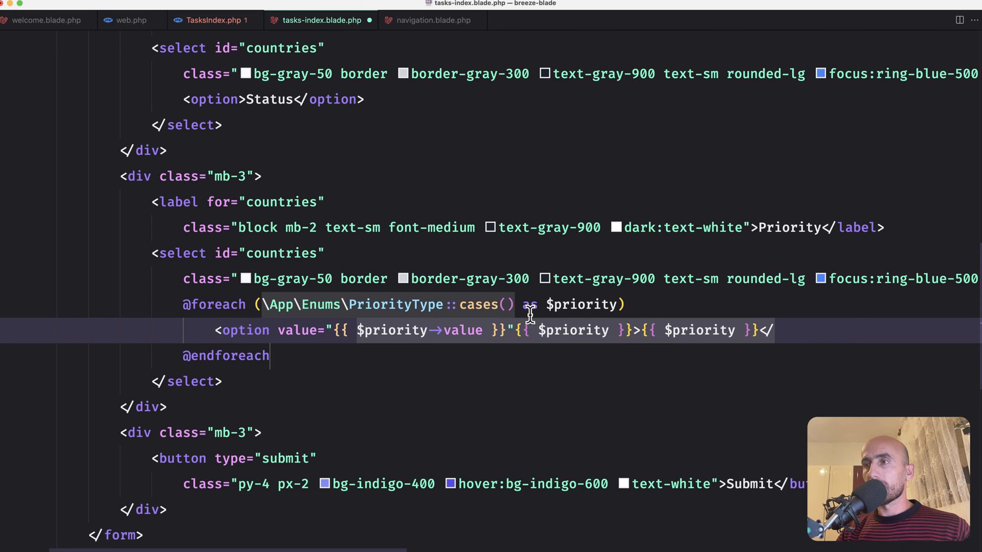
pyautogui.moveTo(631, 330)
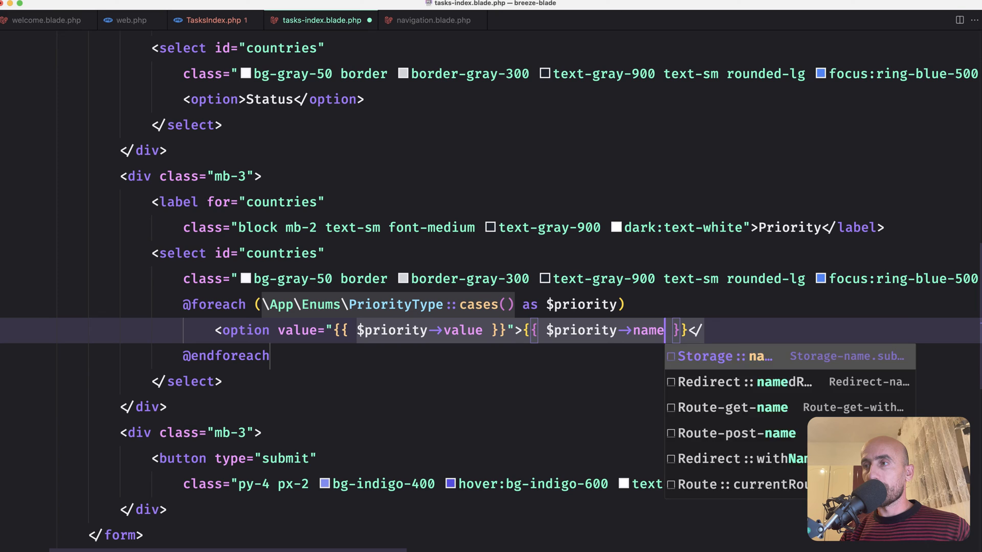
pyautogui.press('Escape')
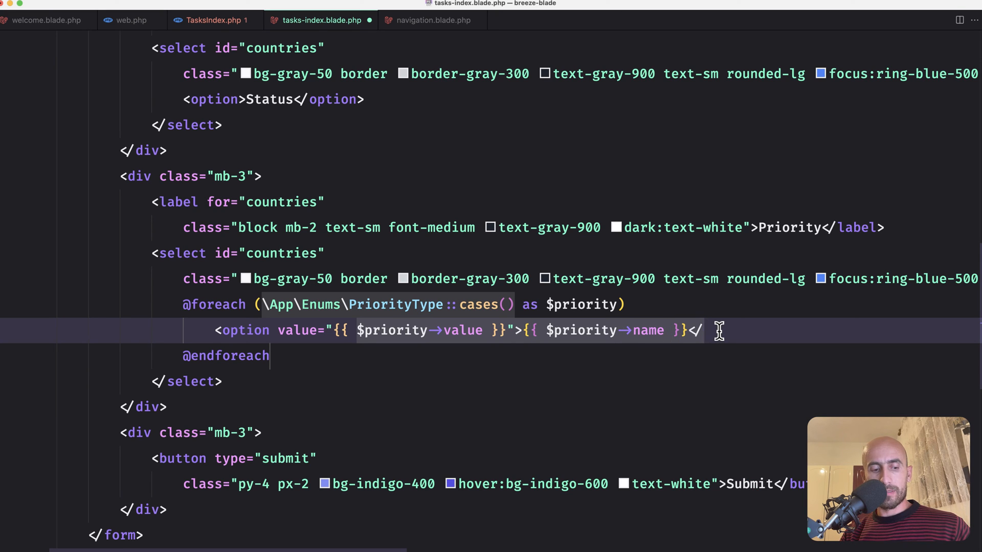
pyautogui.write('option>')
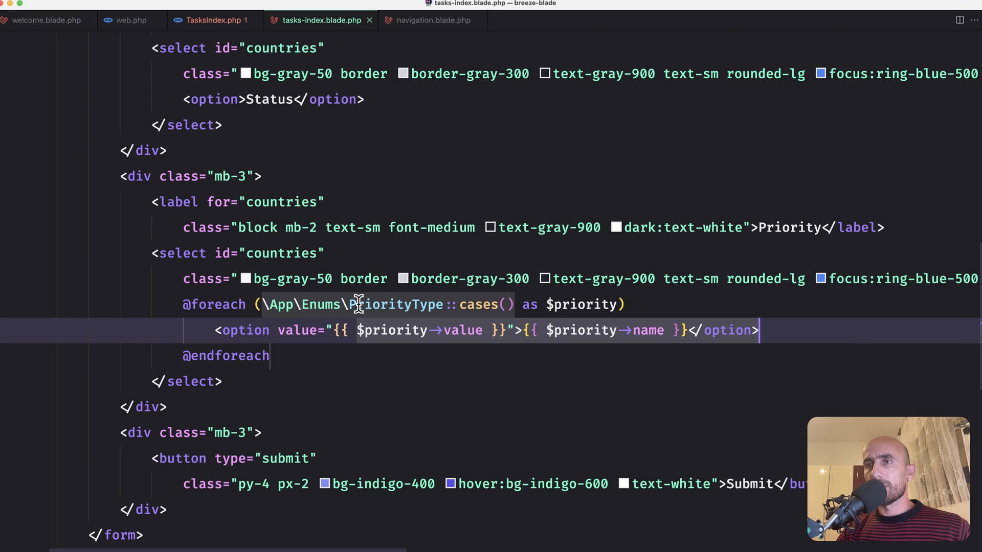
pyautogui.click(960, 19)
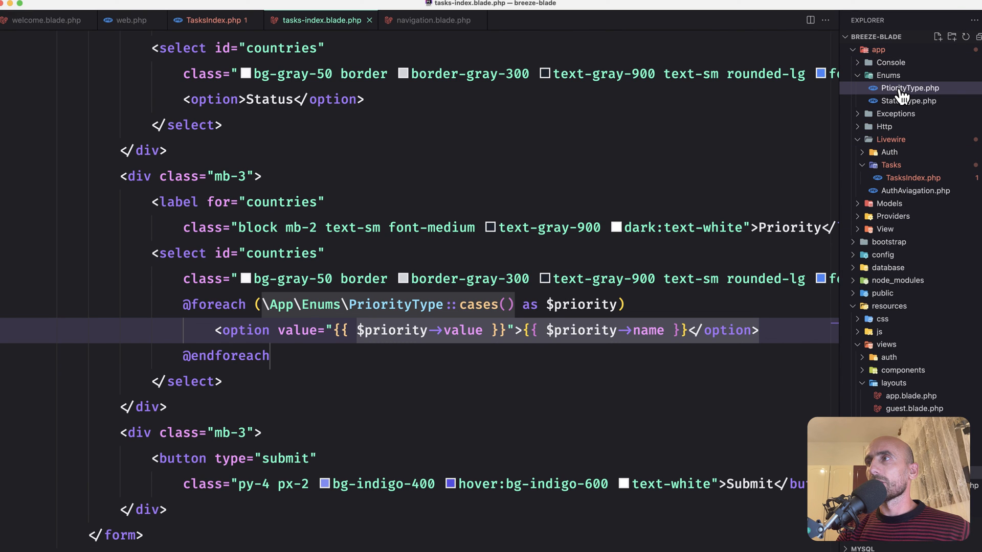
# Rename the enum to PriorityType and change its public const entries to enum cases
pyautogui.rightClick(910, 88)
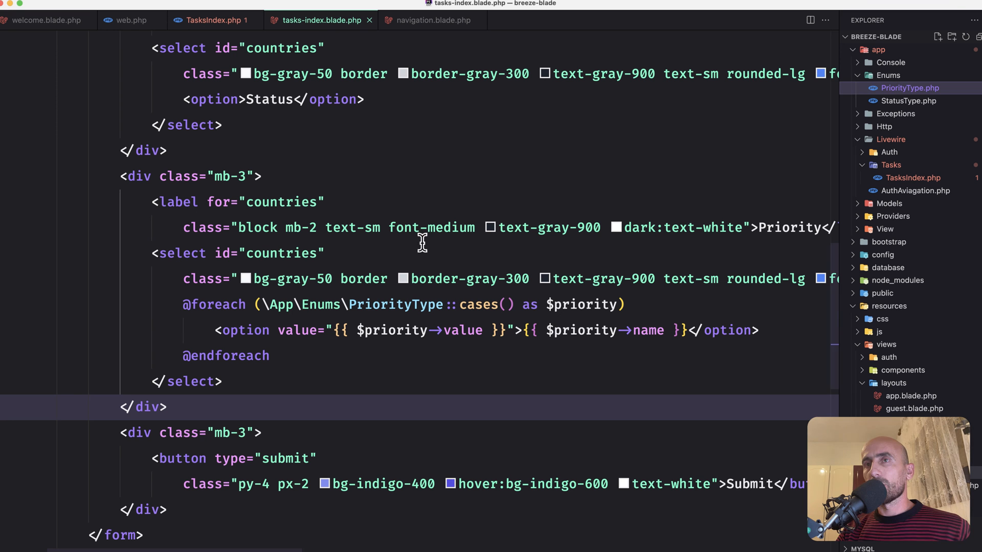
pyautogui.click(424, 20)
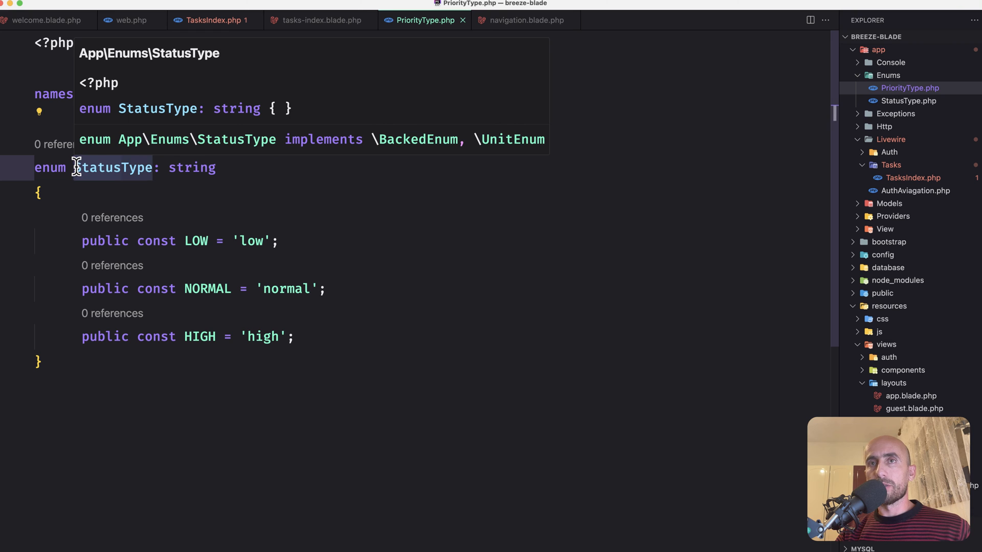
pyautogui.write('PrType')
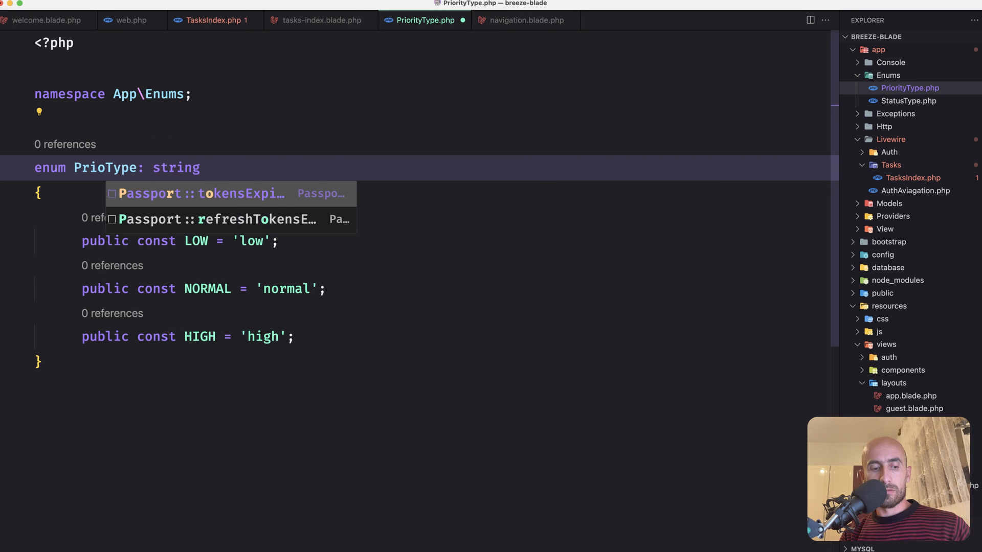
pyautogui.write('rity')
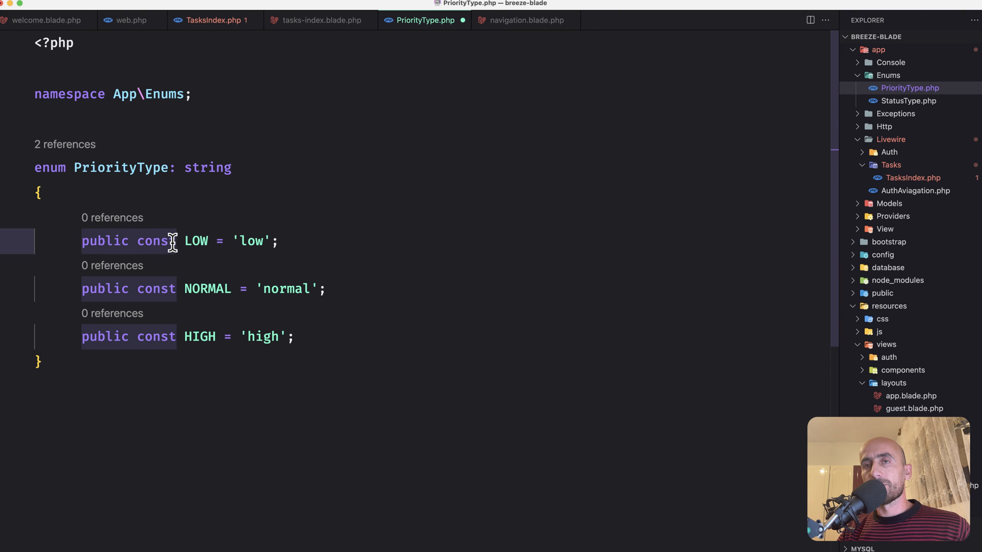
pyautogui.moveTo(155, 241)
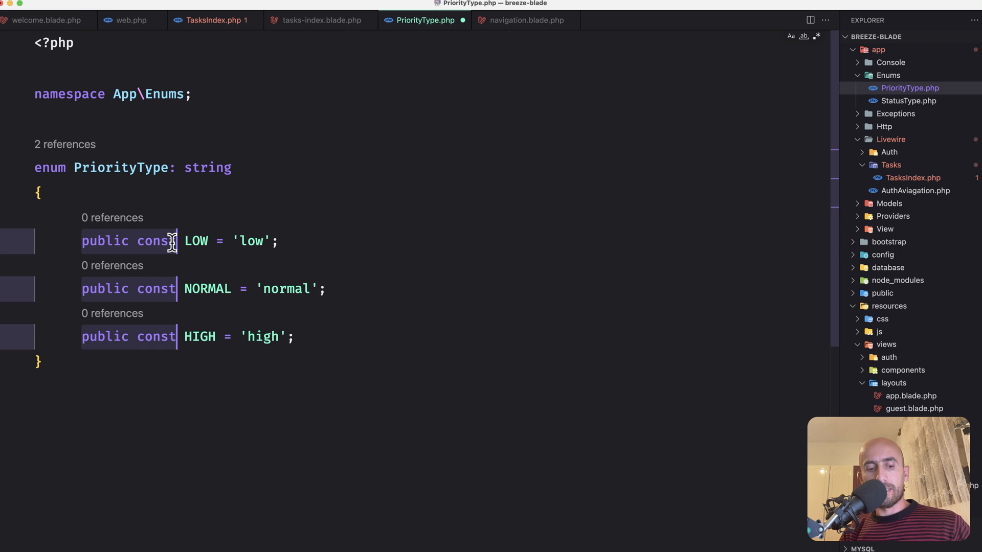
pyautogui.write('case')
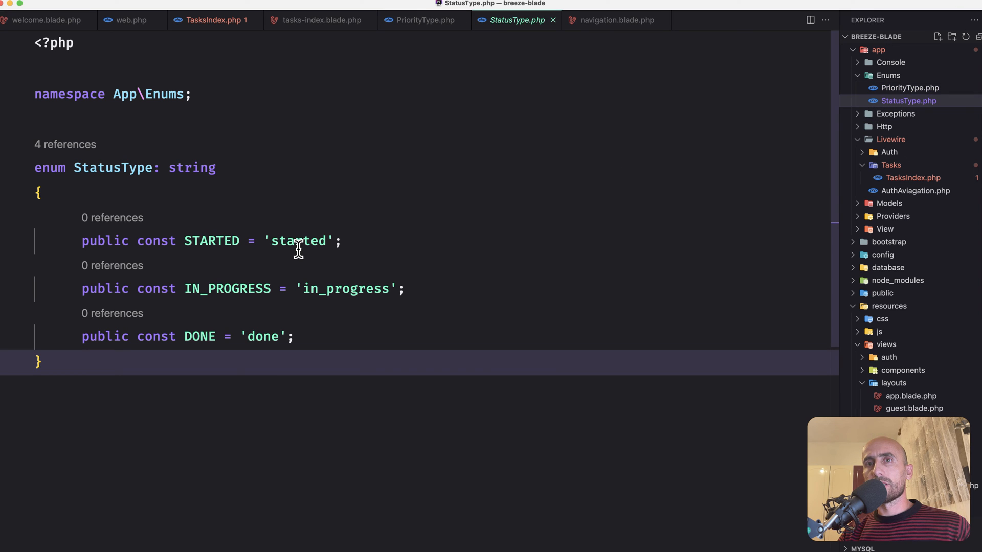
pyautogui.moveTo(50, 167)
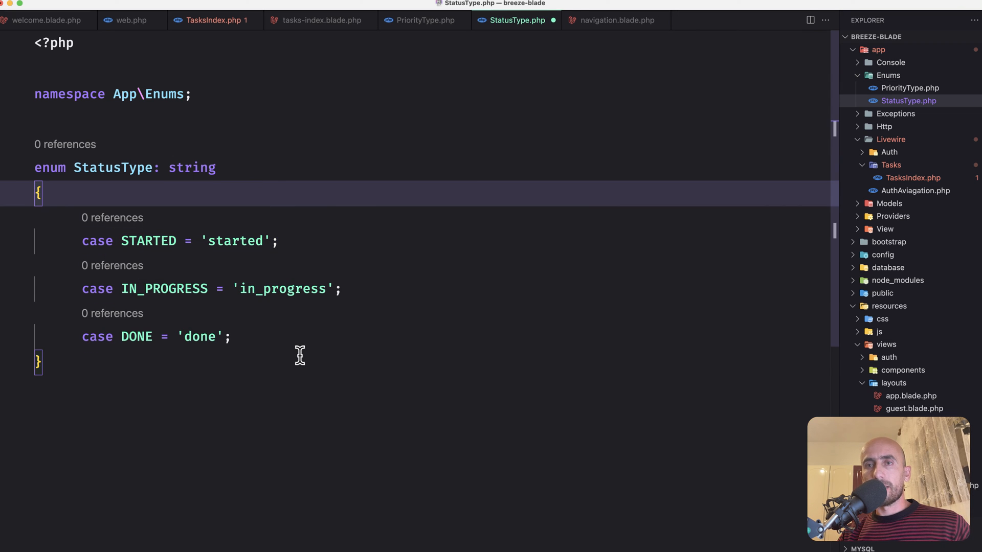
pyautogui.moveTo(329, 35)
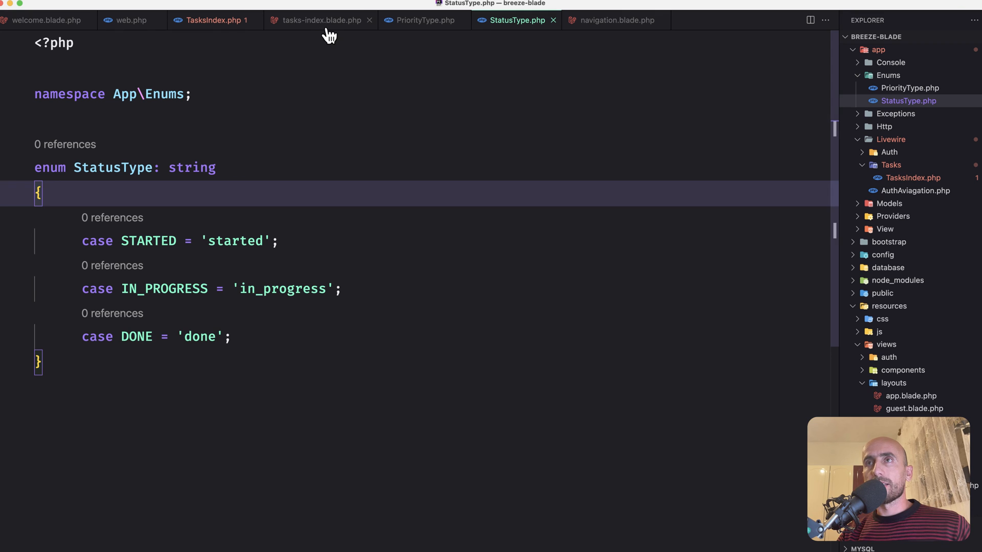
pyautogui.click(319, 19)
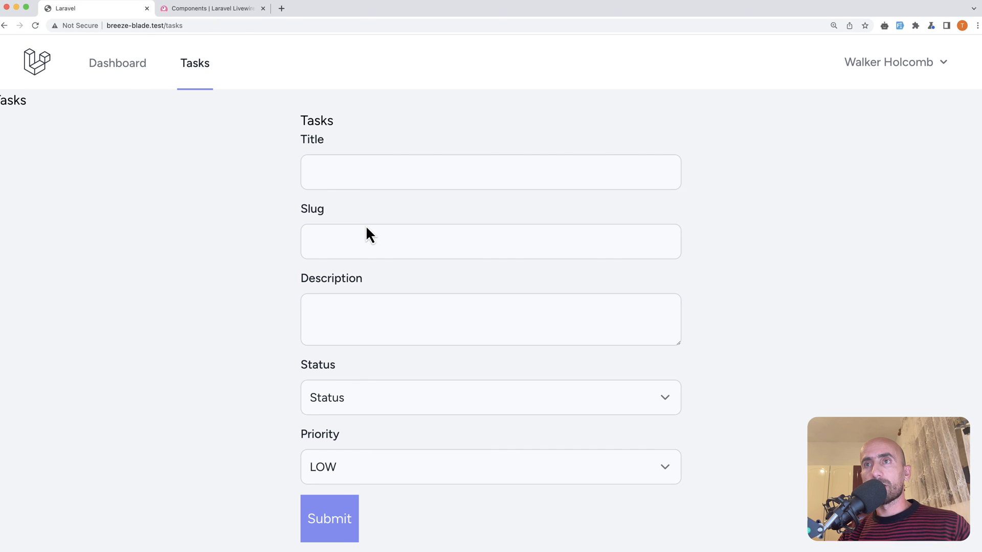
pyautogui.moveTo(355, 484)
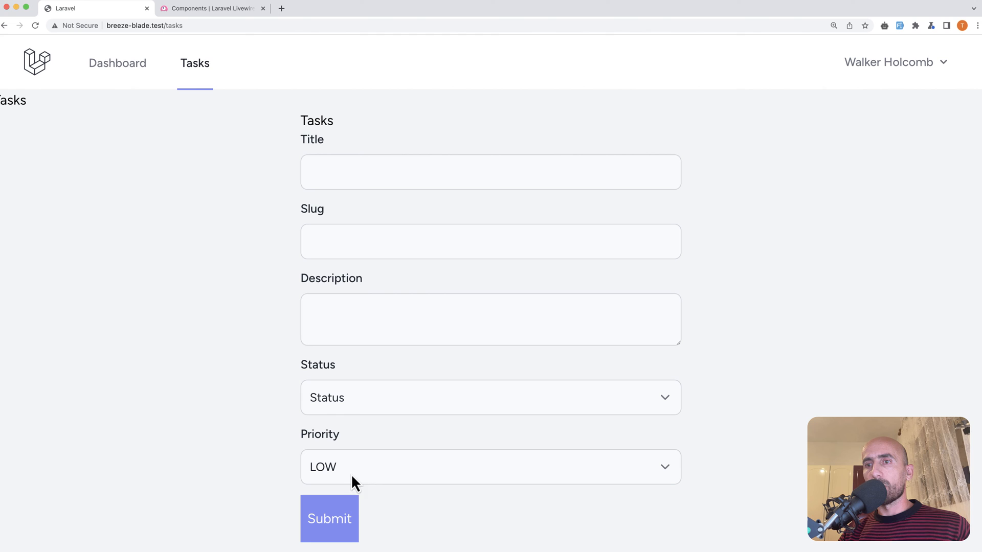
# Refresh /tasks in Chrome and confirm the Priority dropdown lists LOW
pyautogui.click(490, 466)
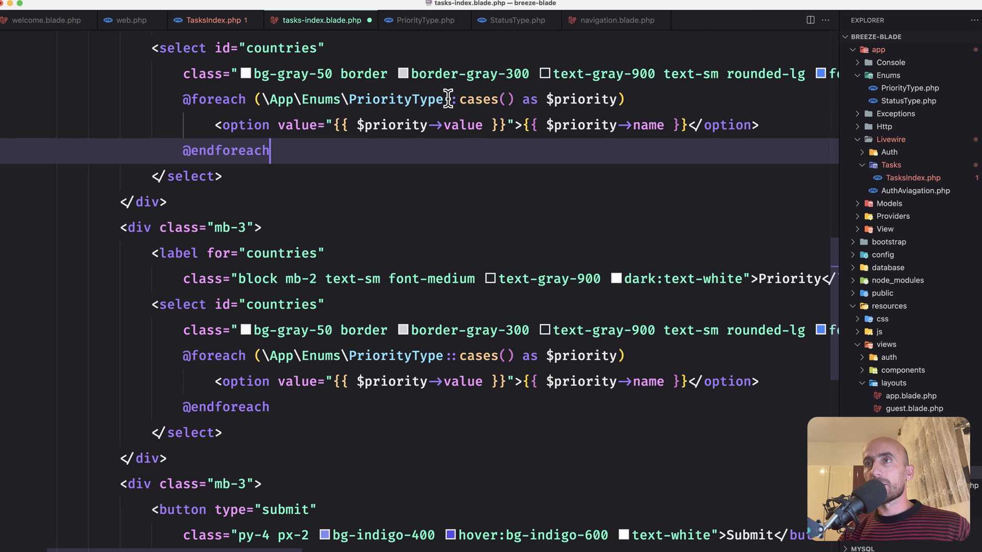
# Change the Status loop's enum to StatusType and rename its loop variable
pyautogui.doubleClick(395, 99)
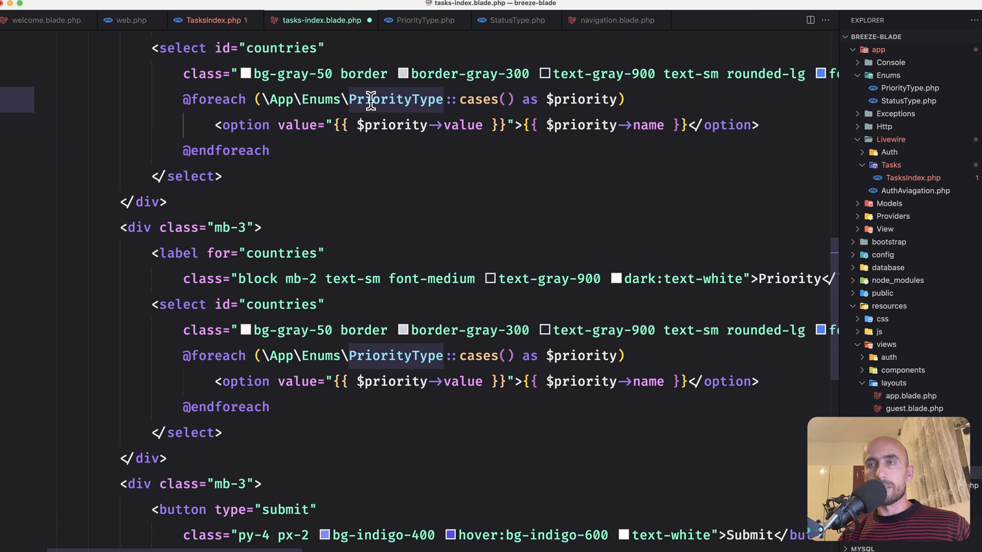
pyautogui.write('Status')
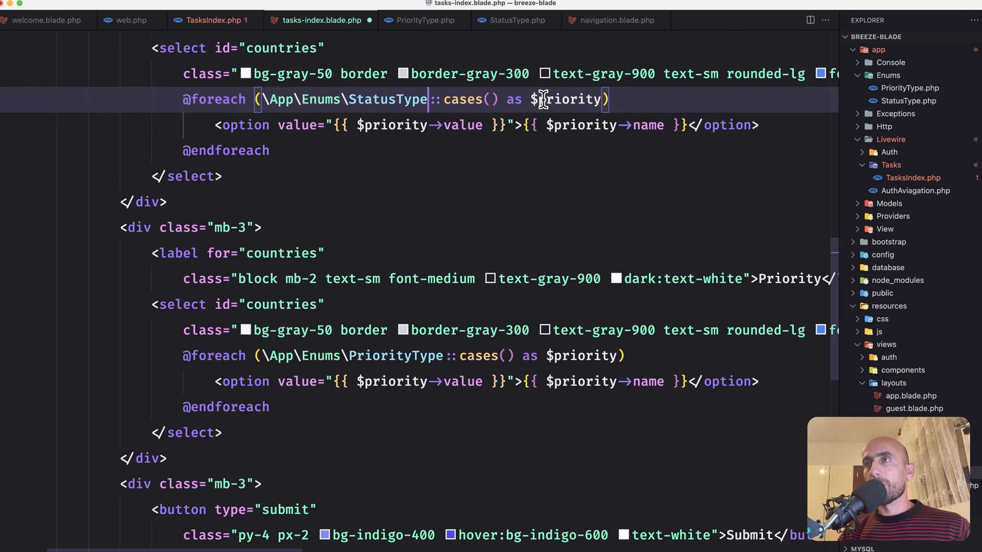
pyautogui.doubleClick(566, 99)
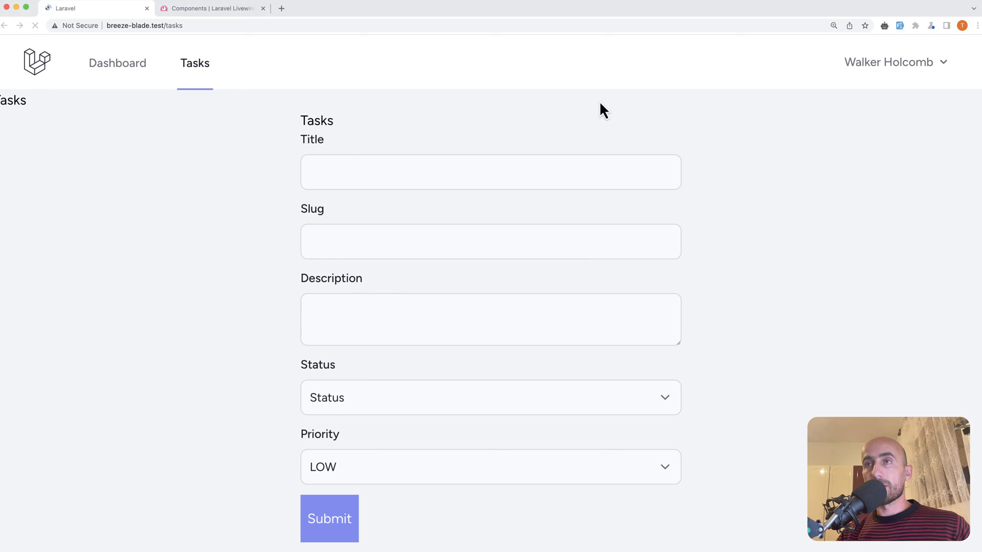
# Open the Status dropdown on the reloaded /tasks form and select STARTED
pyautogui.click(490, 397)
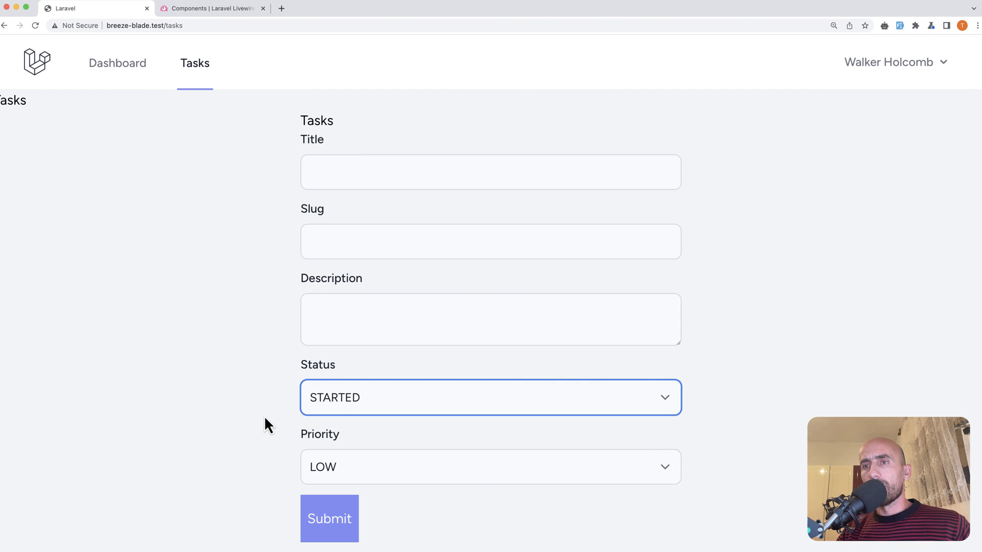
pyautogui.click(491, 466)
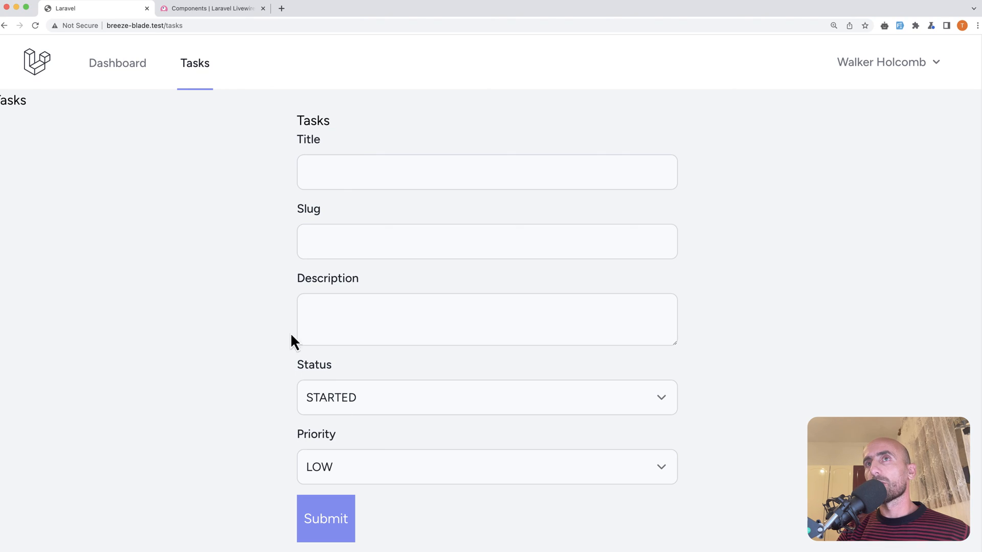
pyautogui.click(212, 9)
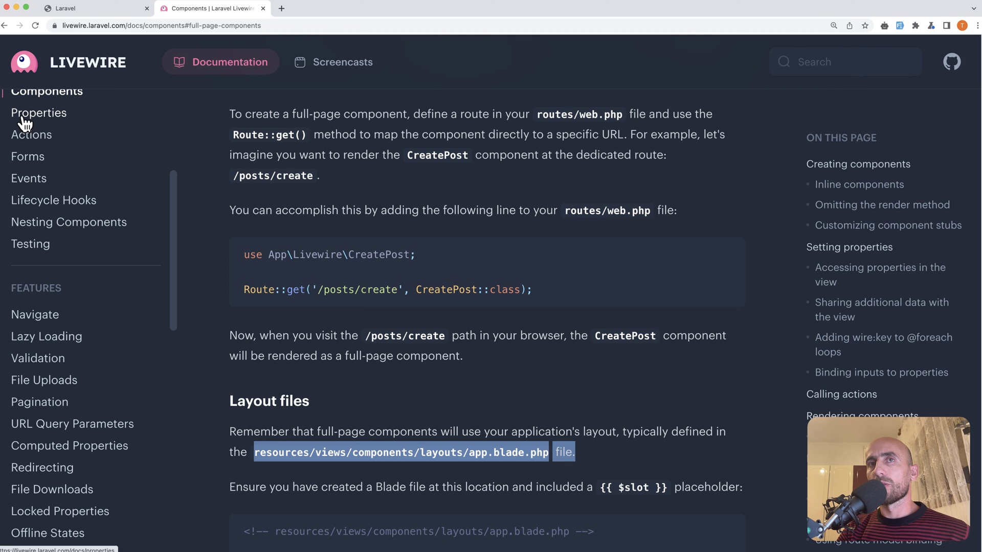
# Open the Livewire Forms docs page and highlight its introduction through 'Let's dive in.'
pyautogui.click(28, 156)
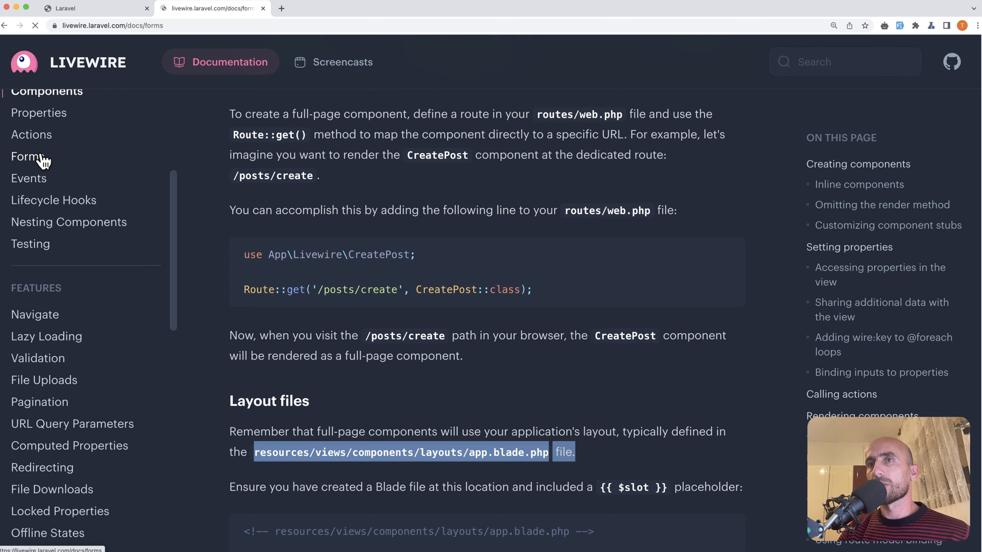
pyautogui.click(26, 156)
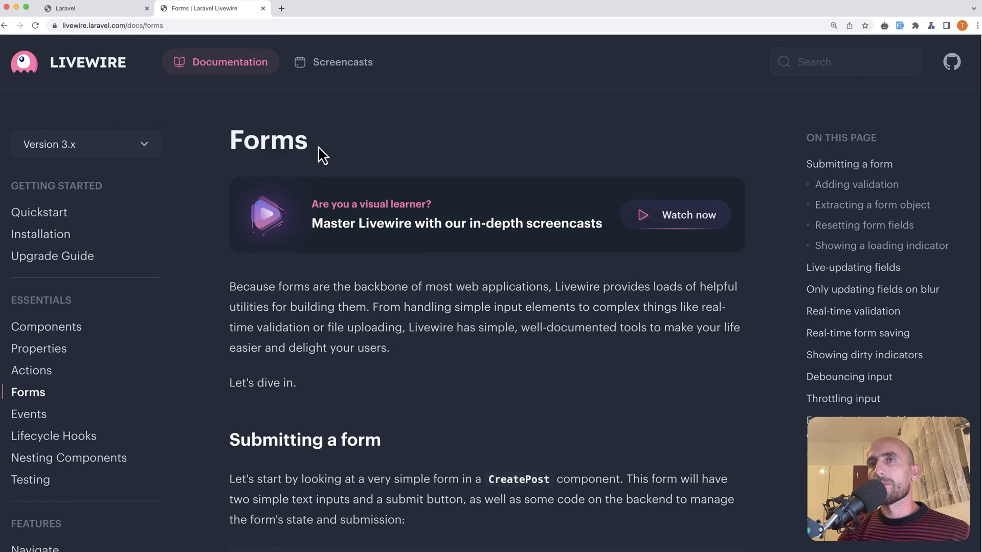
pyautogui.moveTo(230, 286); pyautogui.dragTo(394, 326)
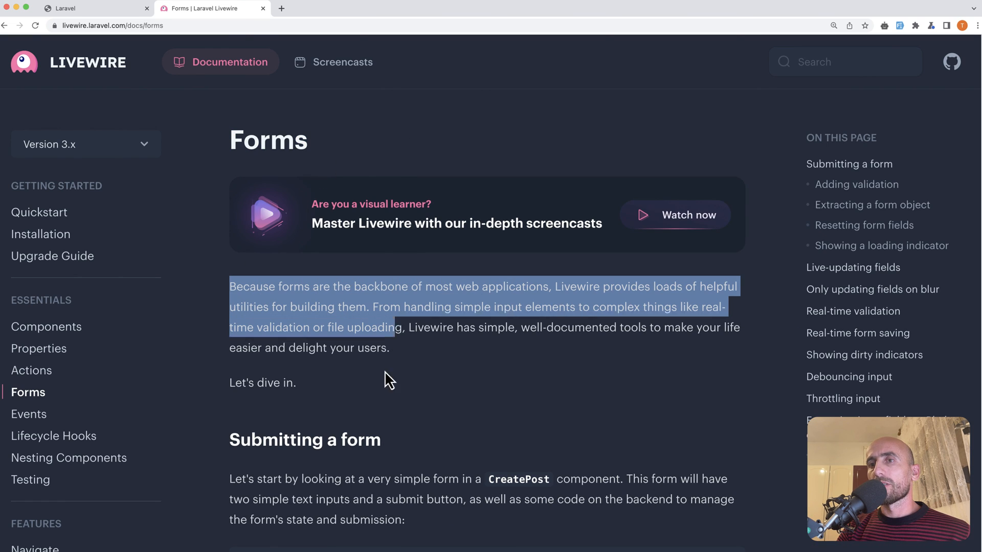
pyautogui.moveTo(390, 327); pyautogui.dragTo(373, 383)
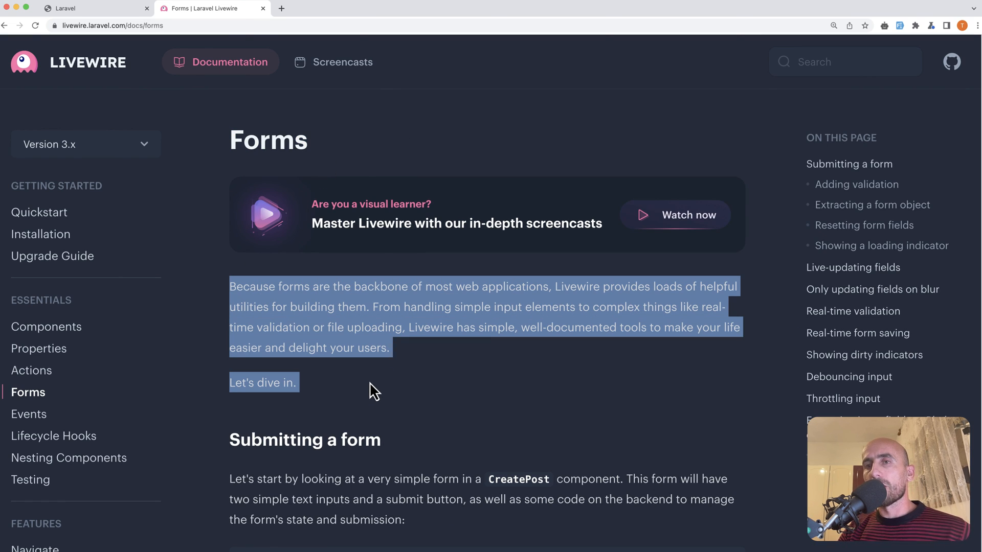